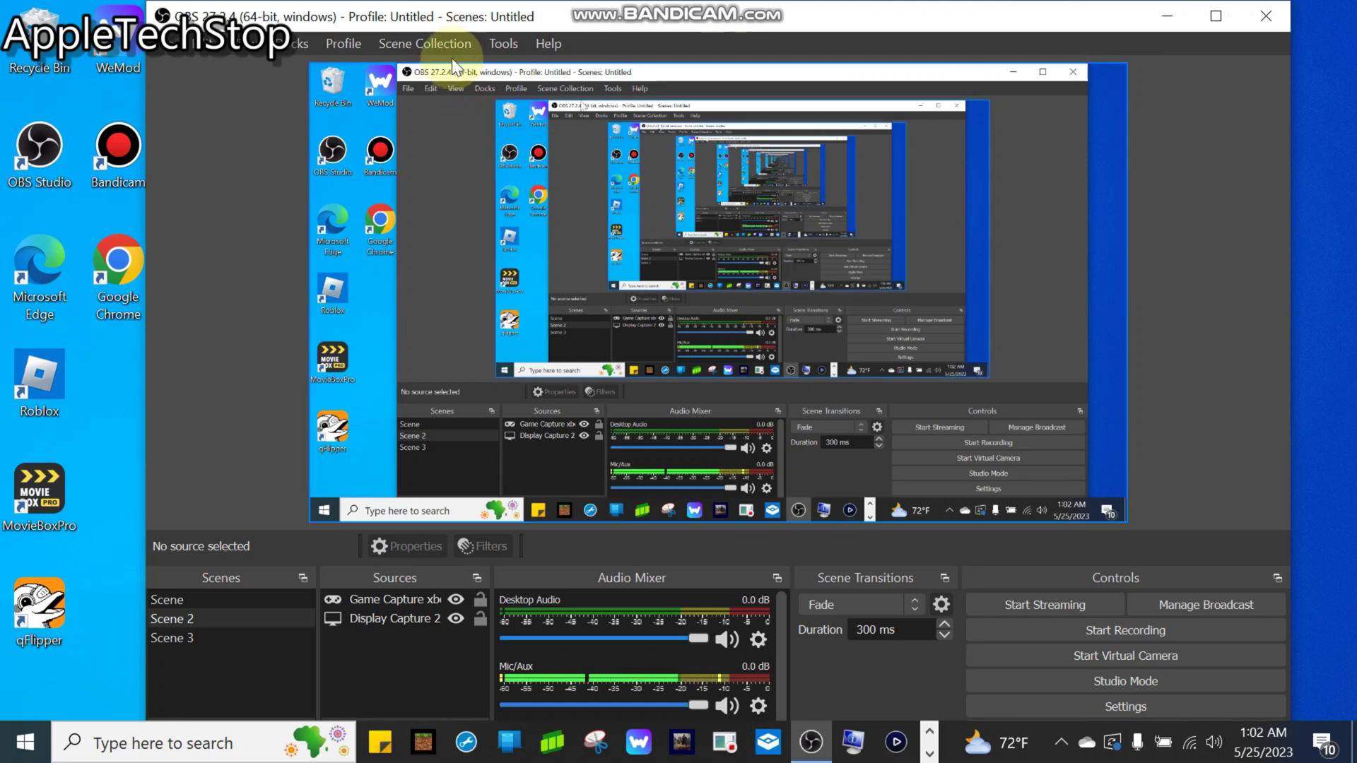
pyautogui.moveTo(548, 44)
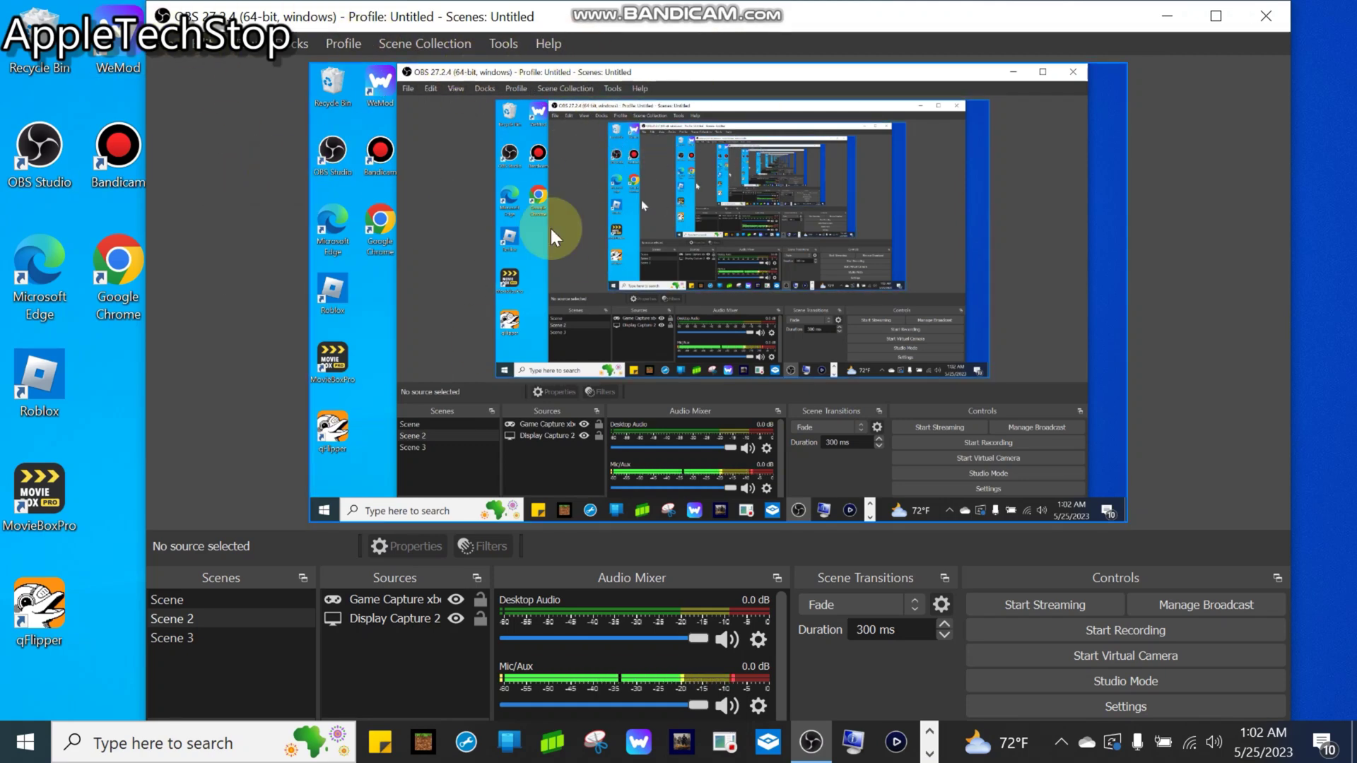
pyautogui.moveTo(537, 249)
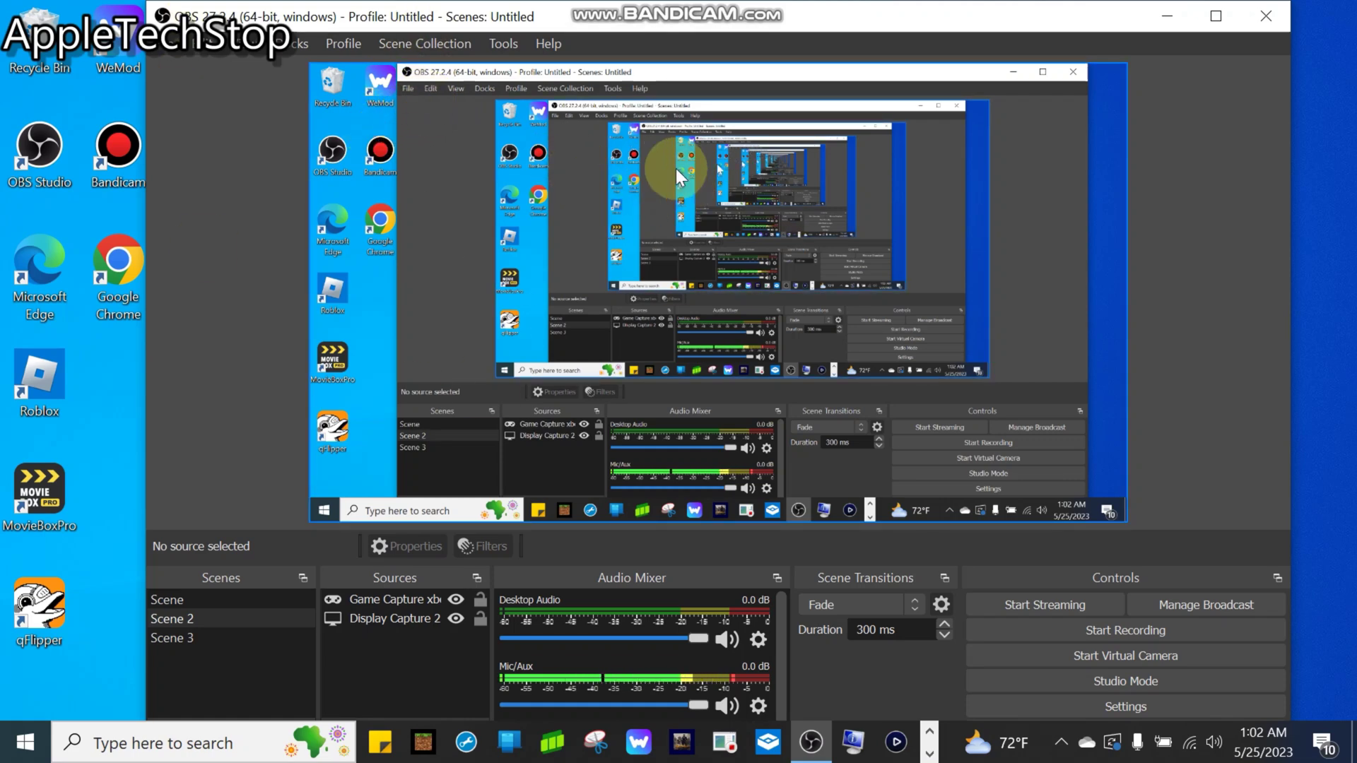
pyautogui.moveTo(774, 217)
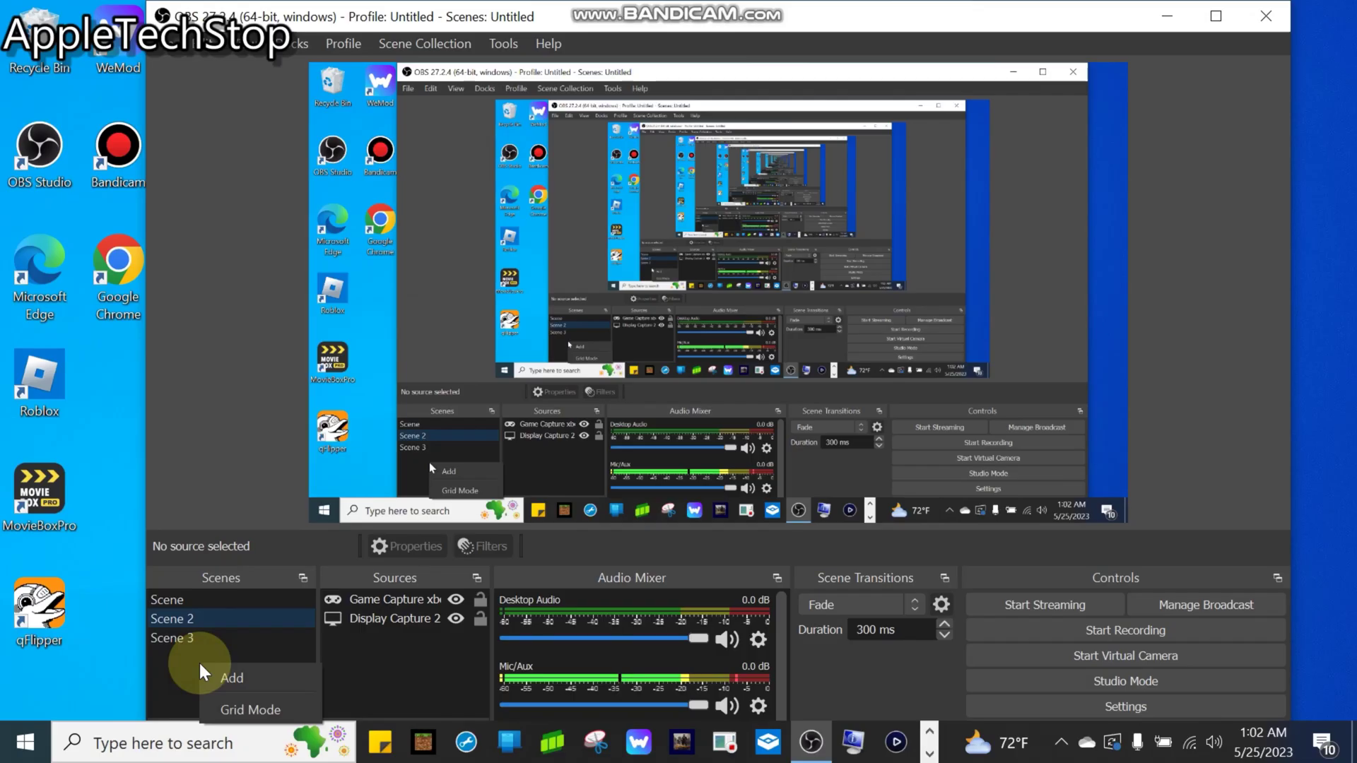
# Step: Add a new scene and accept the default name 'Scene 4'
pyautogui.click(230, 677)
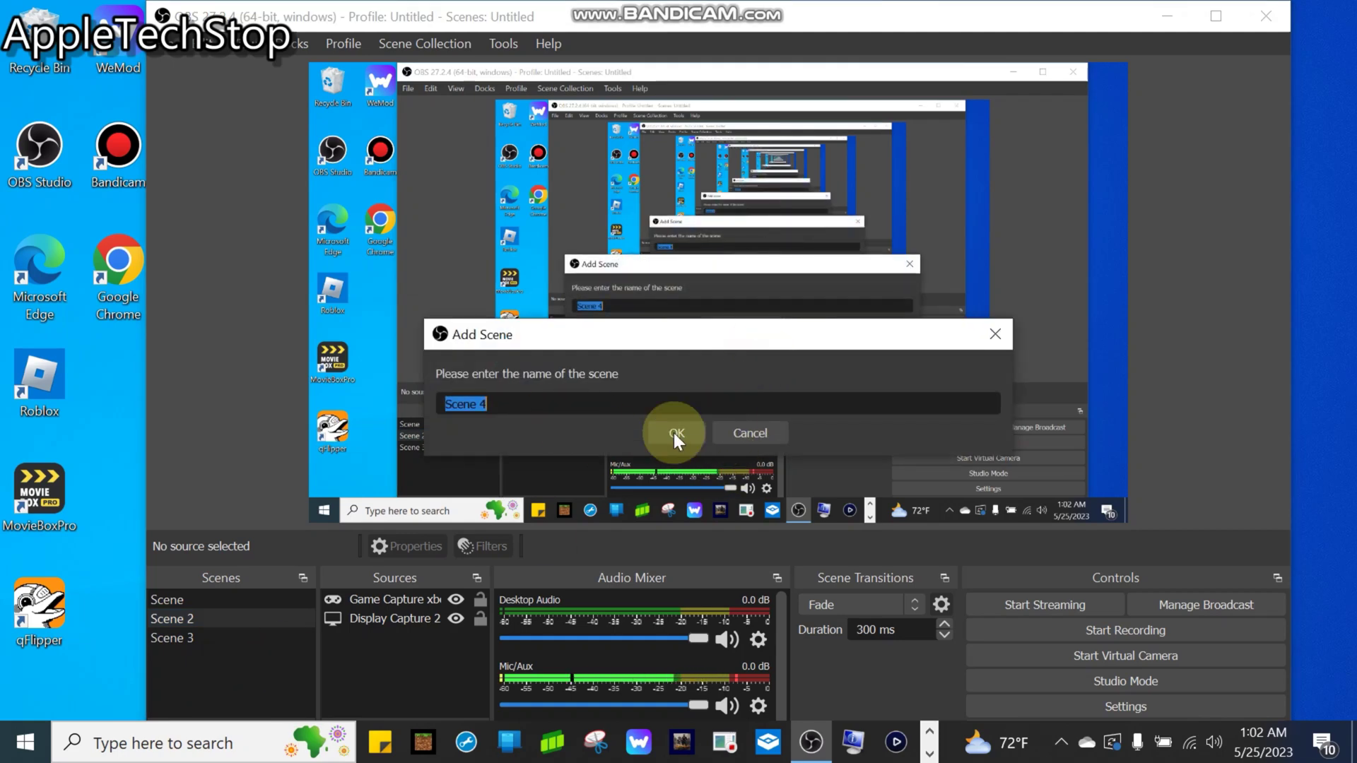
pyautogui.click(677, 432)
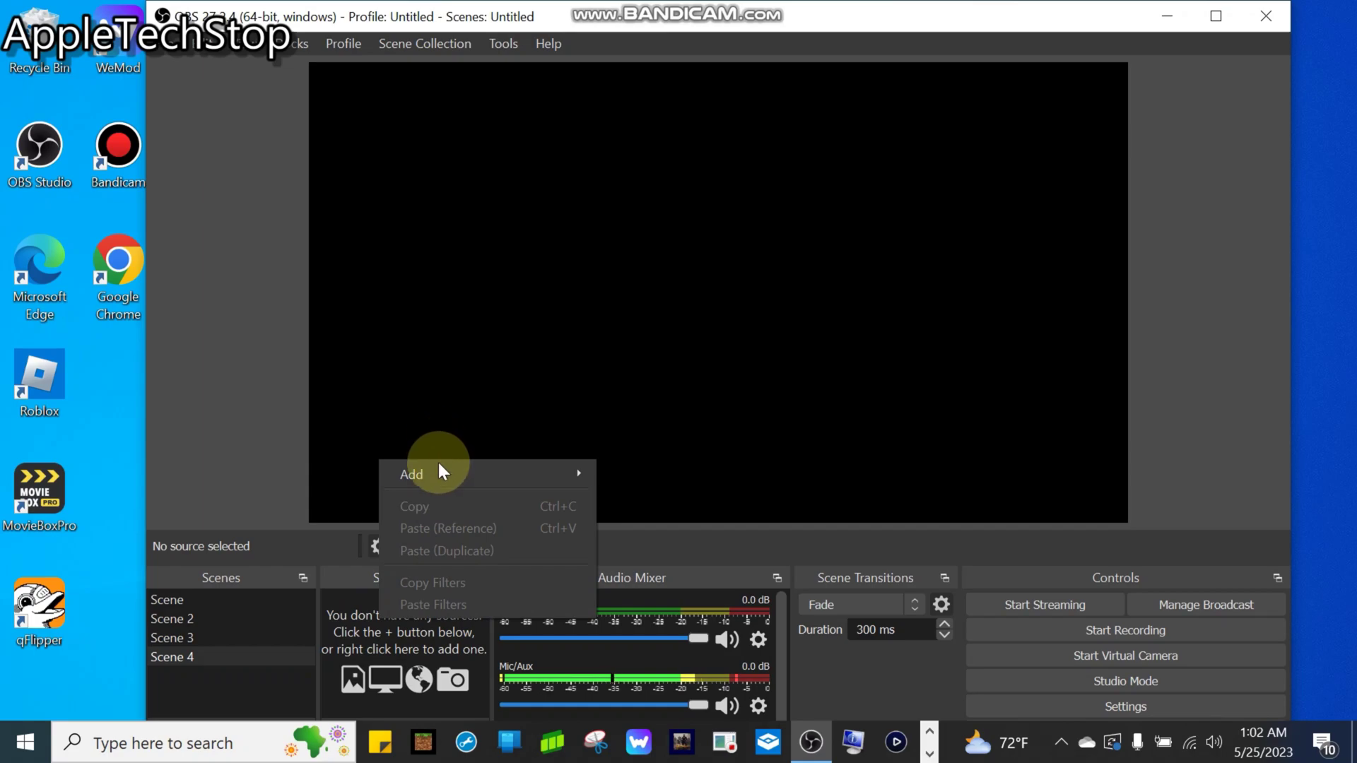
pyautogui.moveTo(411, 474)
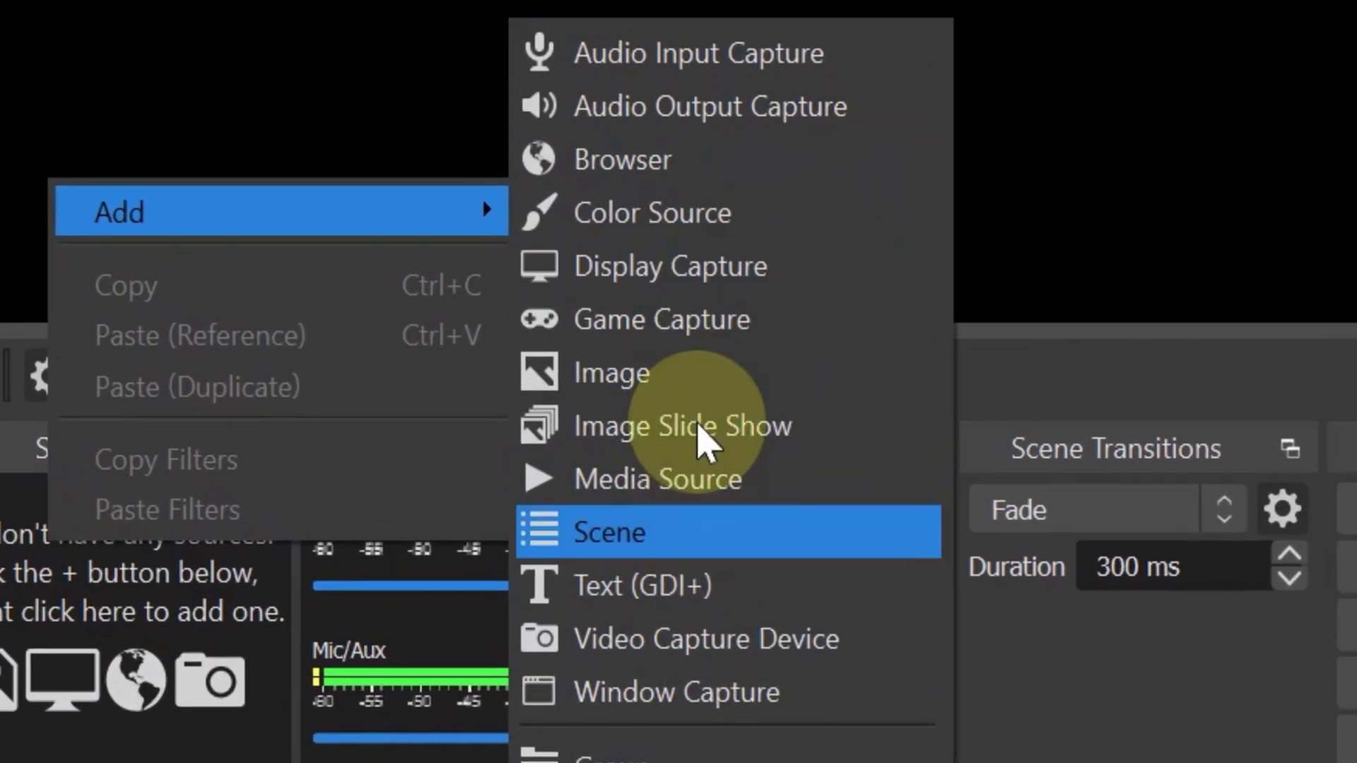
# Step: Add a Video Capture Device source and a Game Capture source capturing any fullscreen application
pyautogui.click(703, 639)
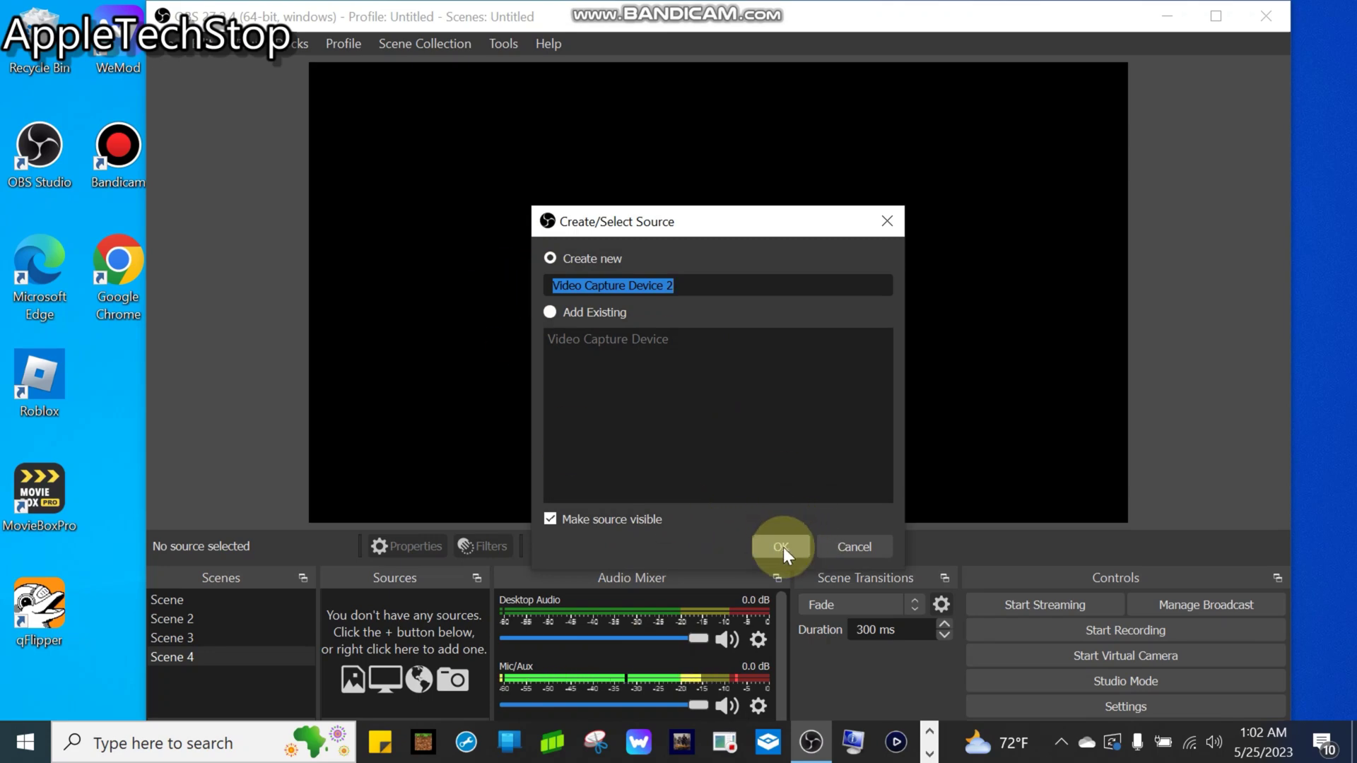
pyautogui.click(780, 546)
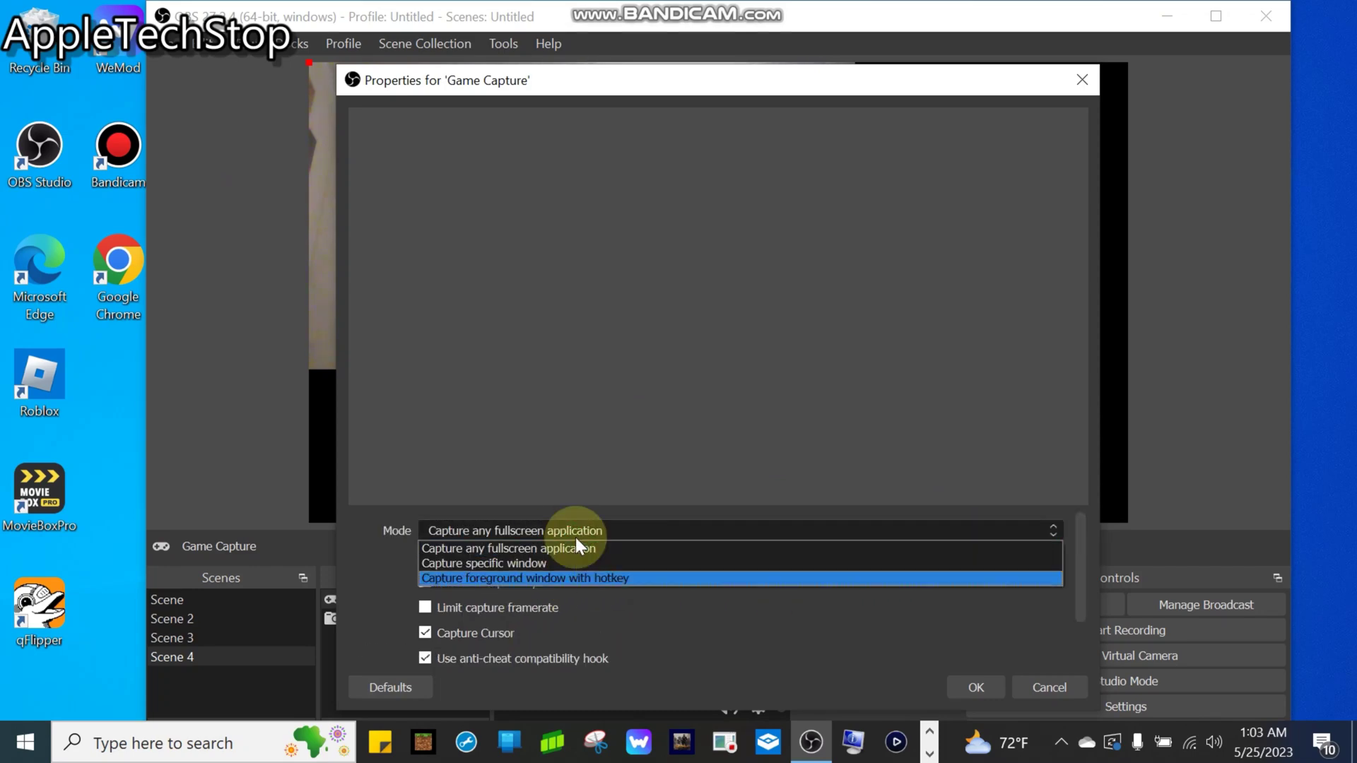
pyautogui.click(523, 578)
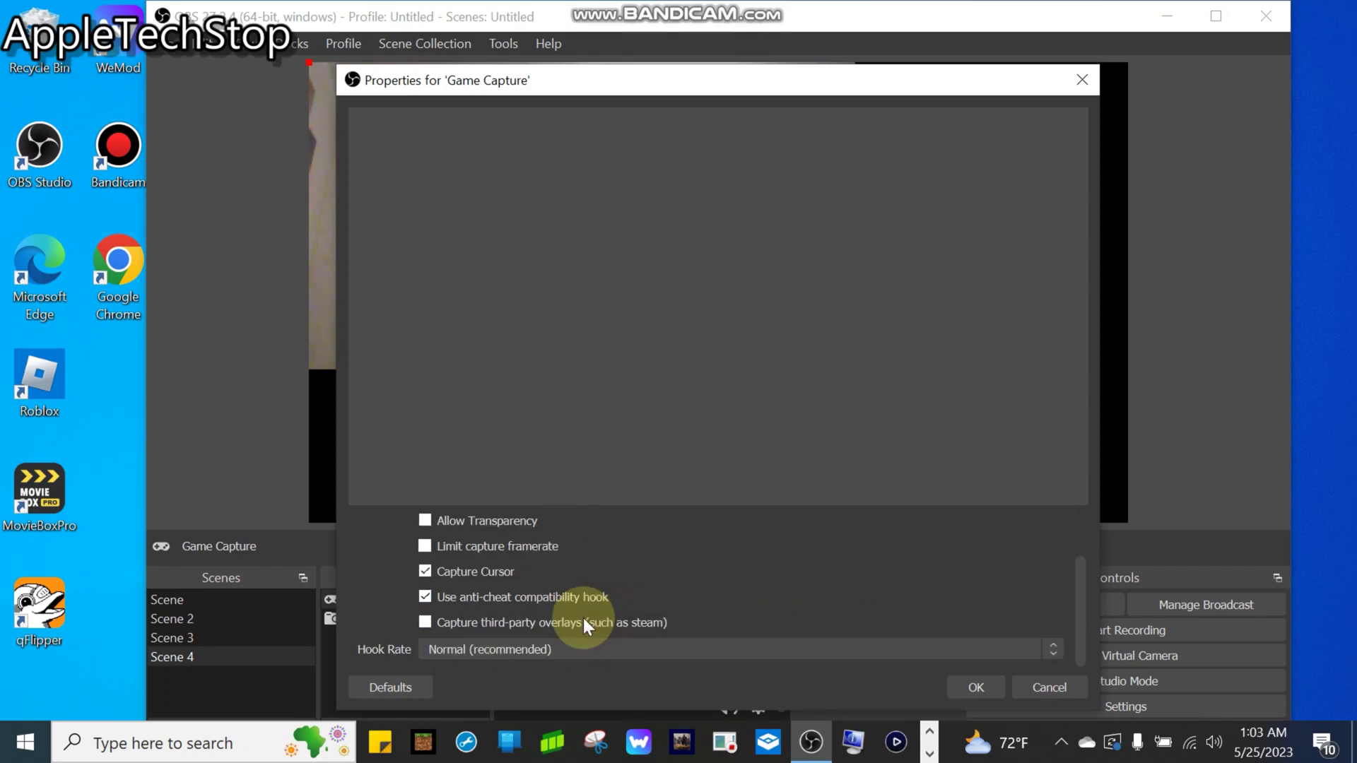
pyautogui.click(975, 686)
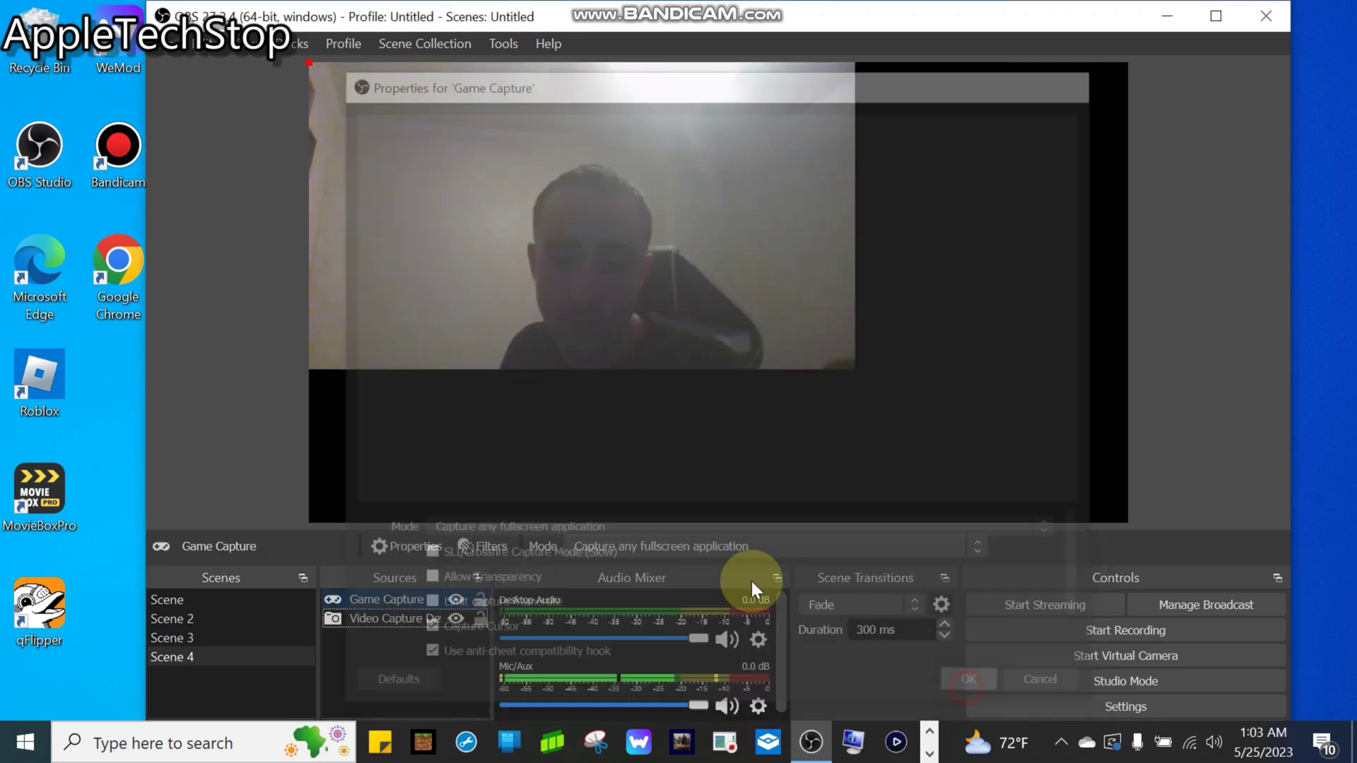
# Step: Remove the Game Capture and Video Capture Device sources, leaving Scene 4 empty
pyautogui.rightClick(386, 599)
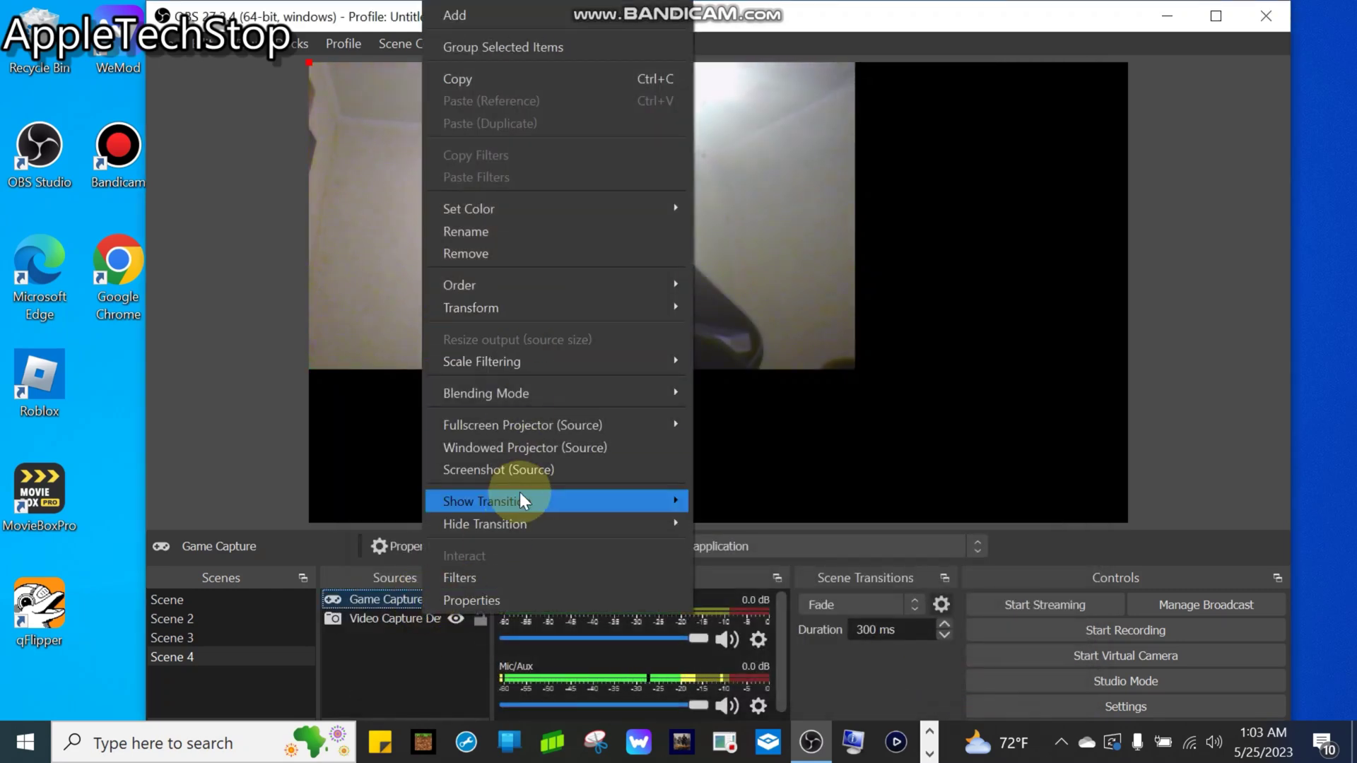
pyautogui.click(465, 253)
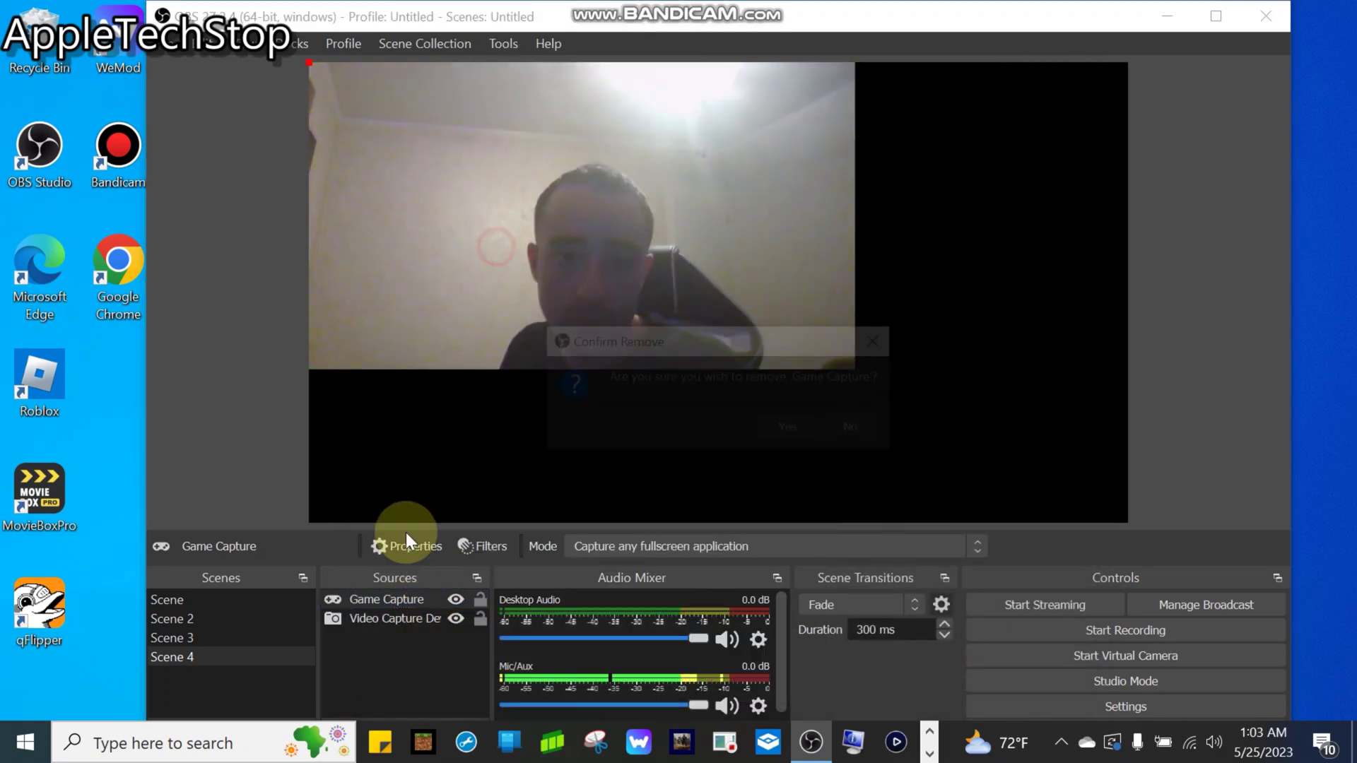
pyautogui.click(786, 426)
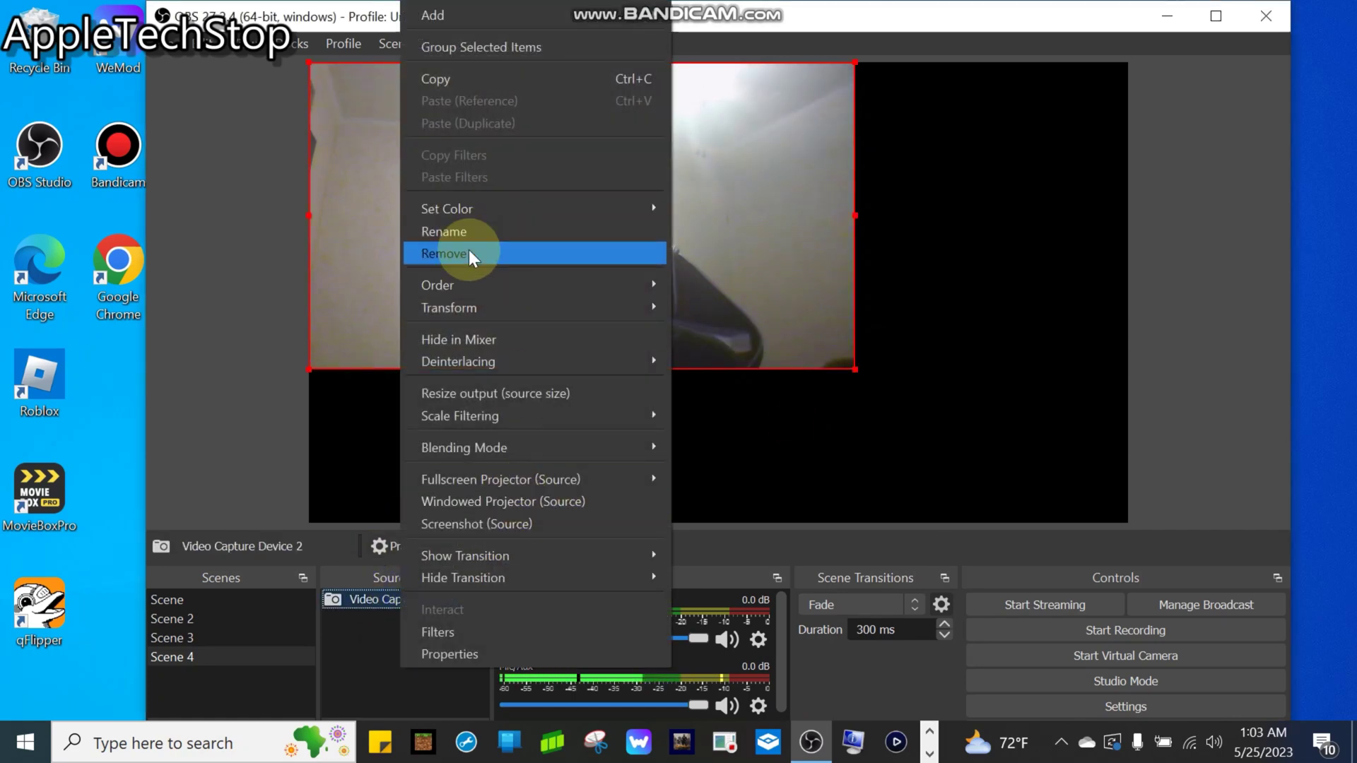
pyautogui.click(444, 253)
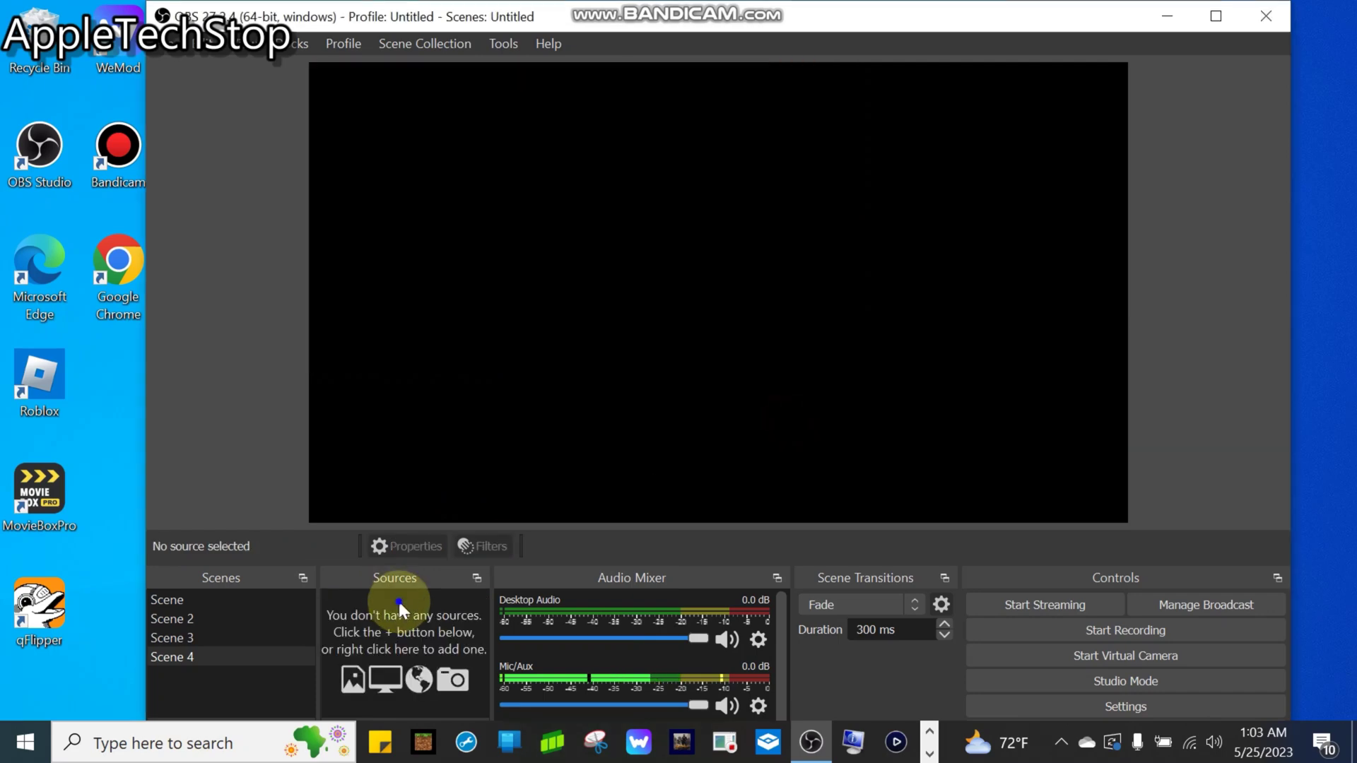
# Step: Add a Media Source playing the Camera Roll mp4 video with Loop kept on
pyautogui.rightClick(400, 615)
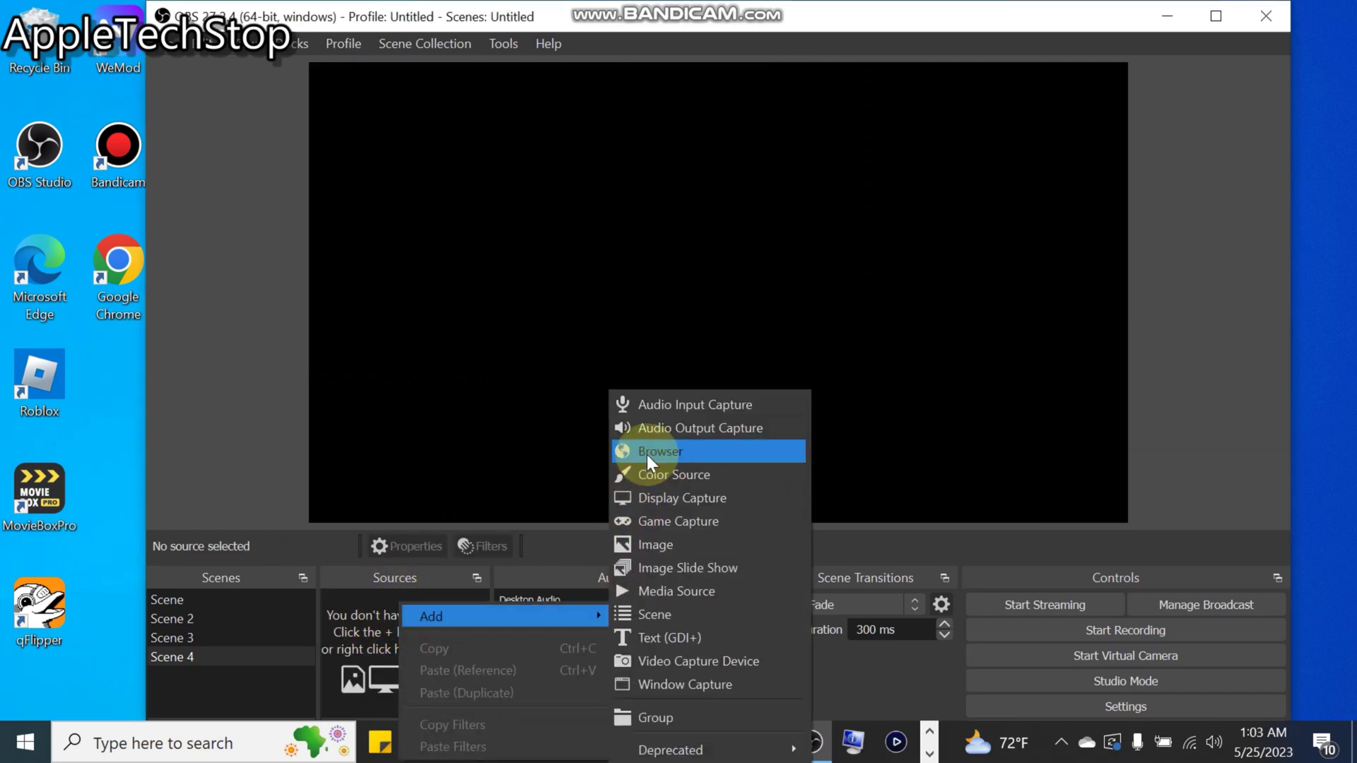
pyautogui.moveTo(655, 615)
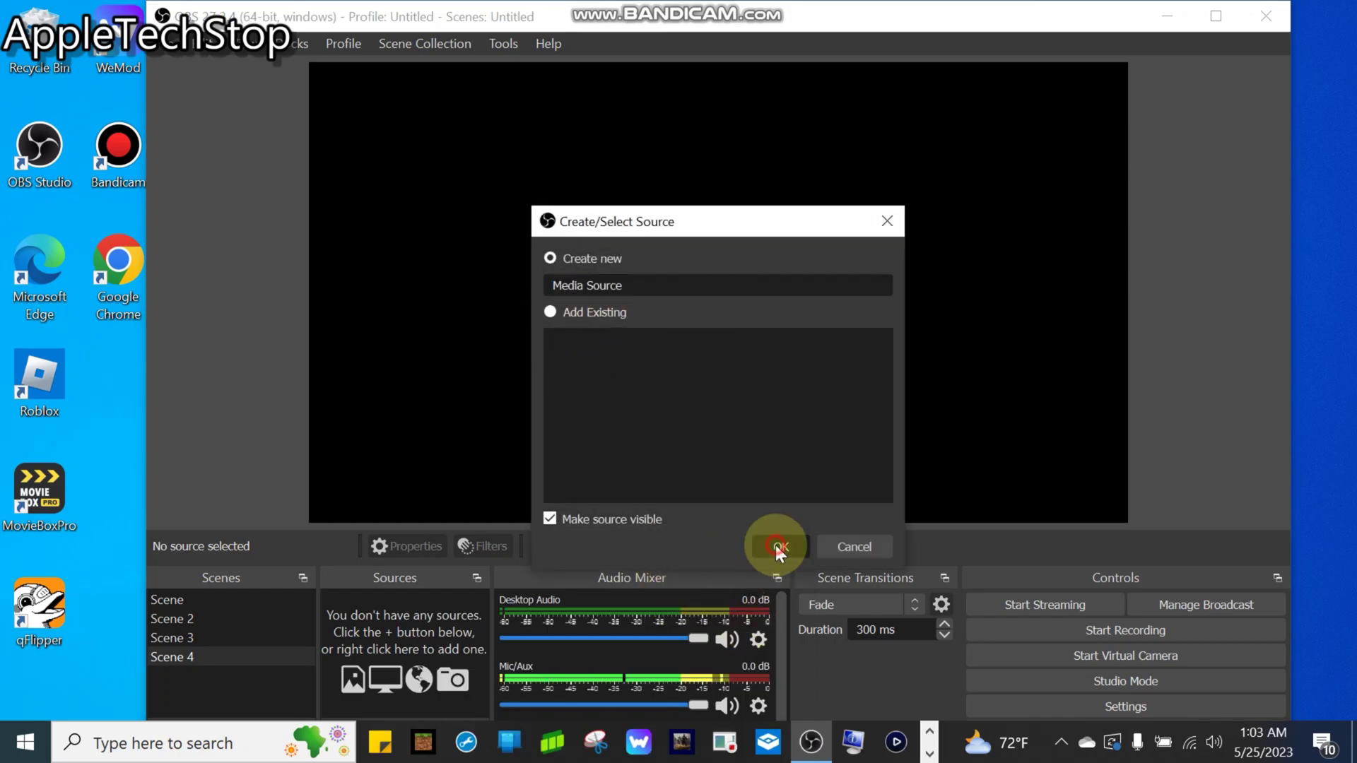
pyautogui.click(774, 546)
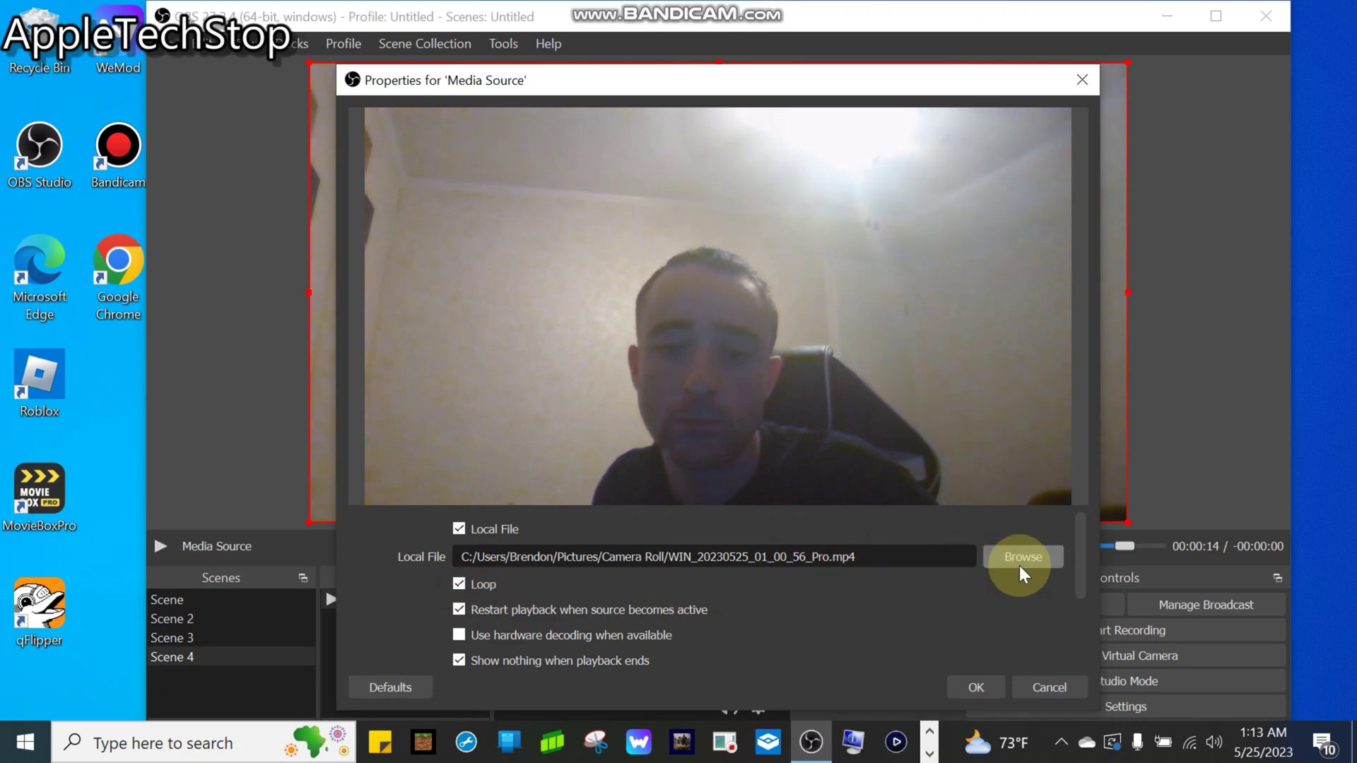
pyautogui.click(1022, 557)
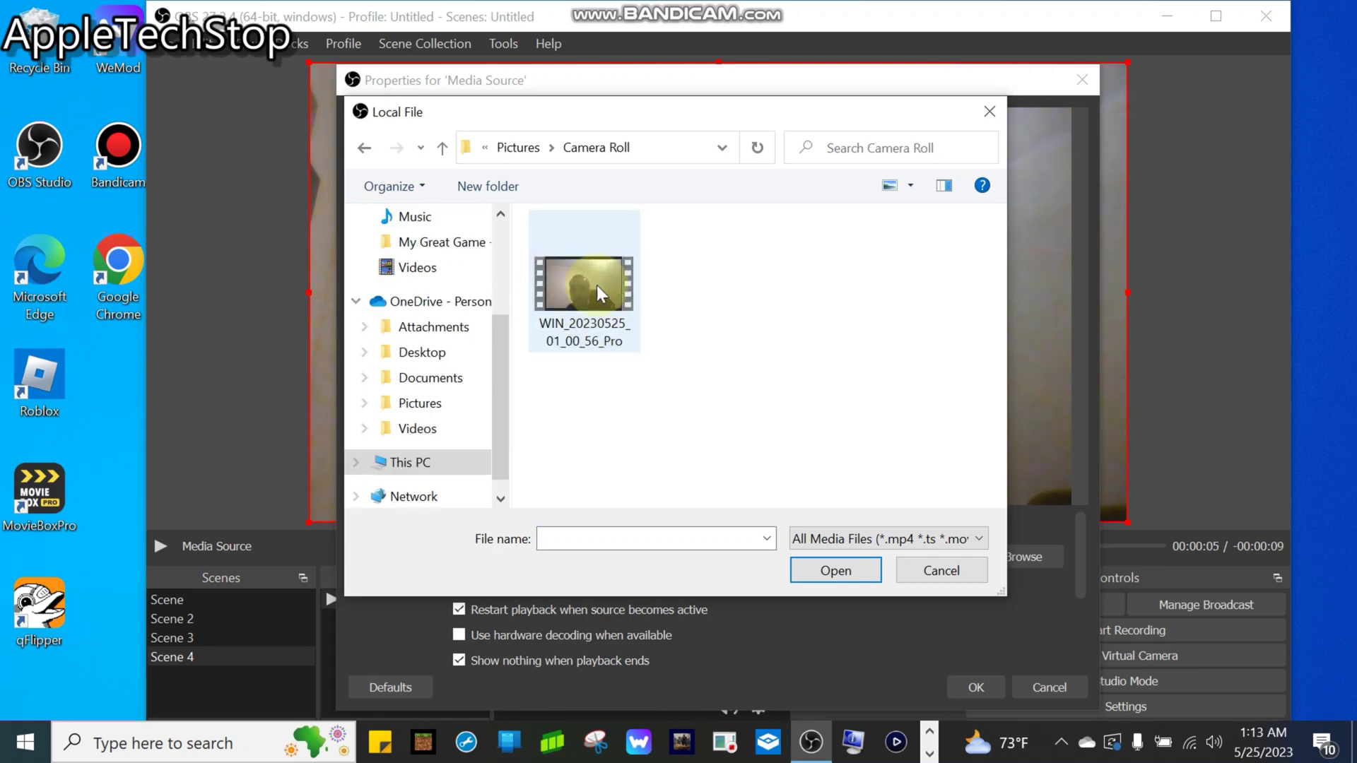
pyautogui.click(833, 570)
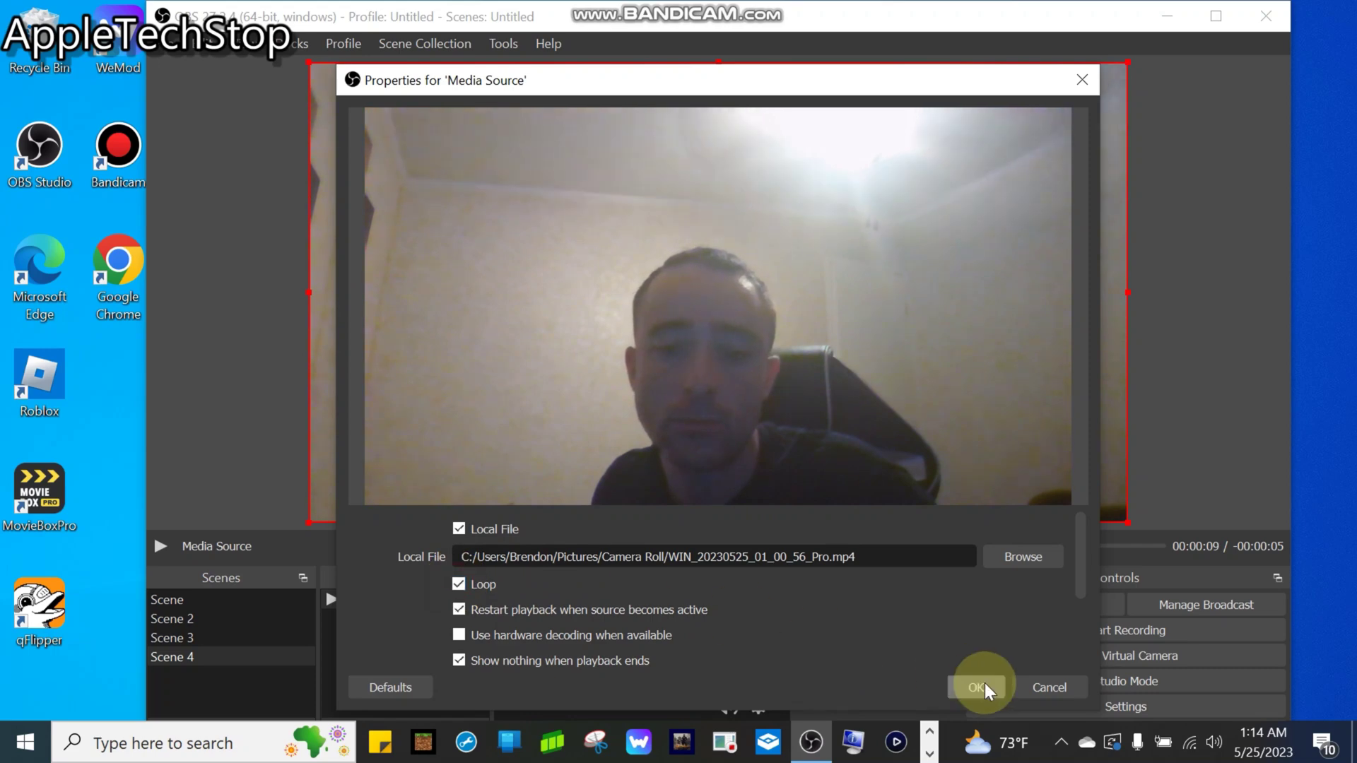
pyautogui.click(978, 687)
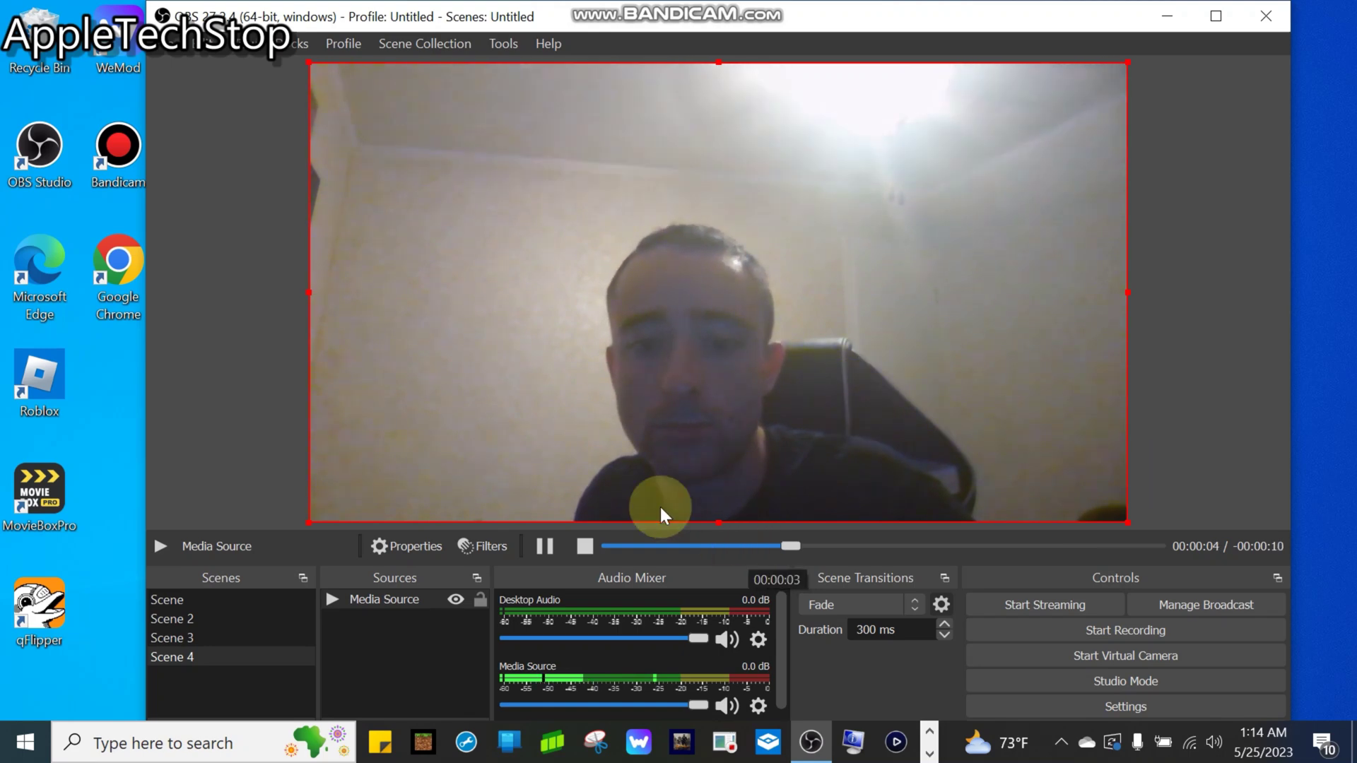
pyautogui.click(503, 44)
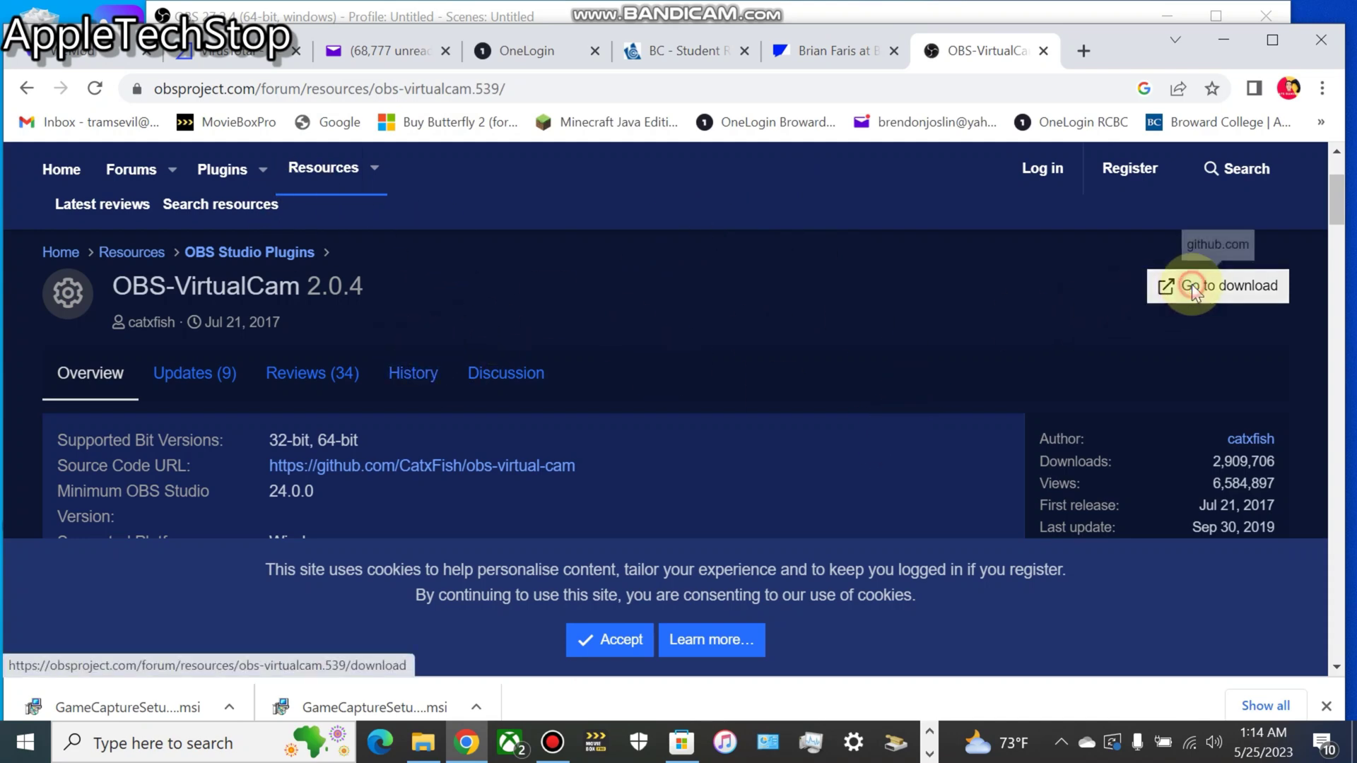
# Step: Download and launch the OBS-VirtualCam installer, accepting the existing obs-studio folder
pyautogui.click(1217, 286)
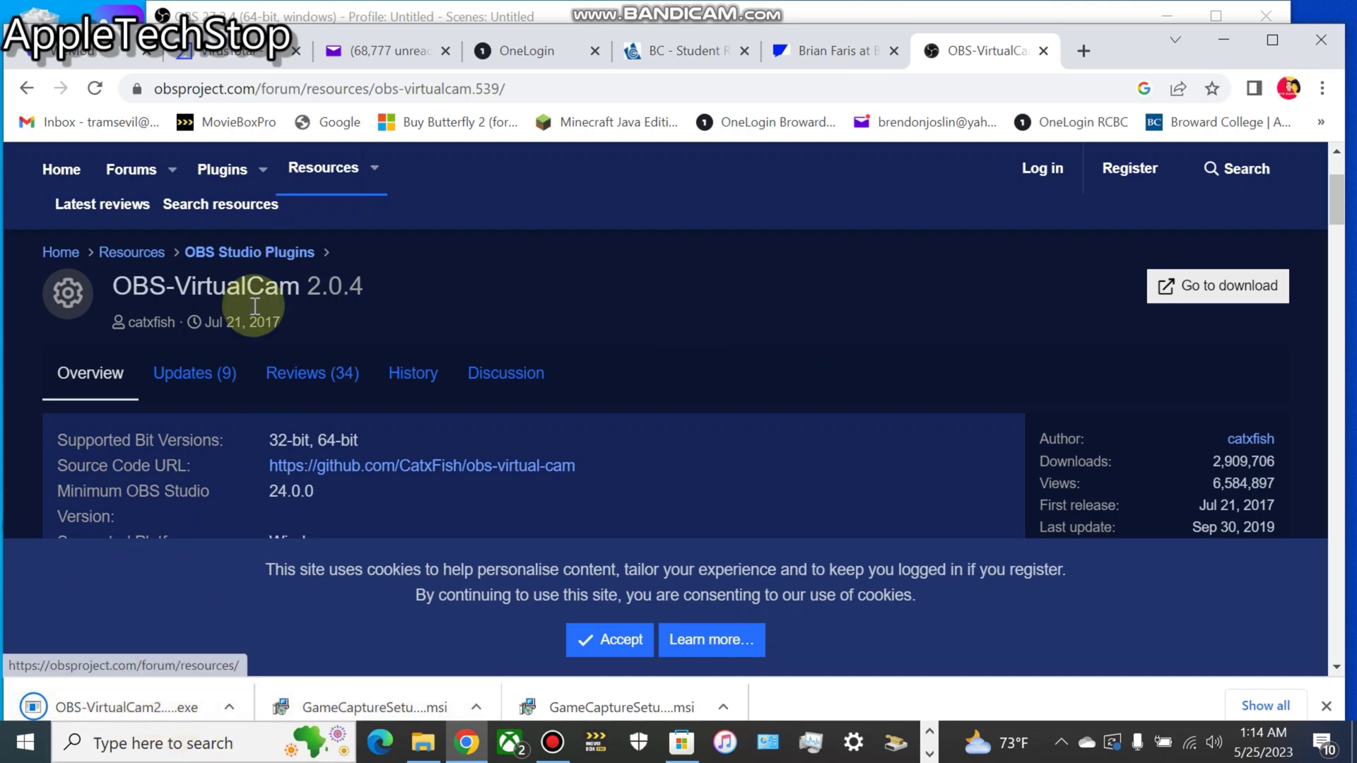
pyautogui.moveTo(159, 701)
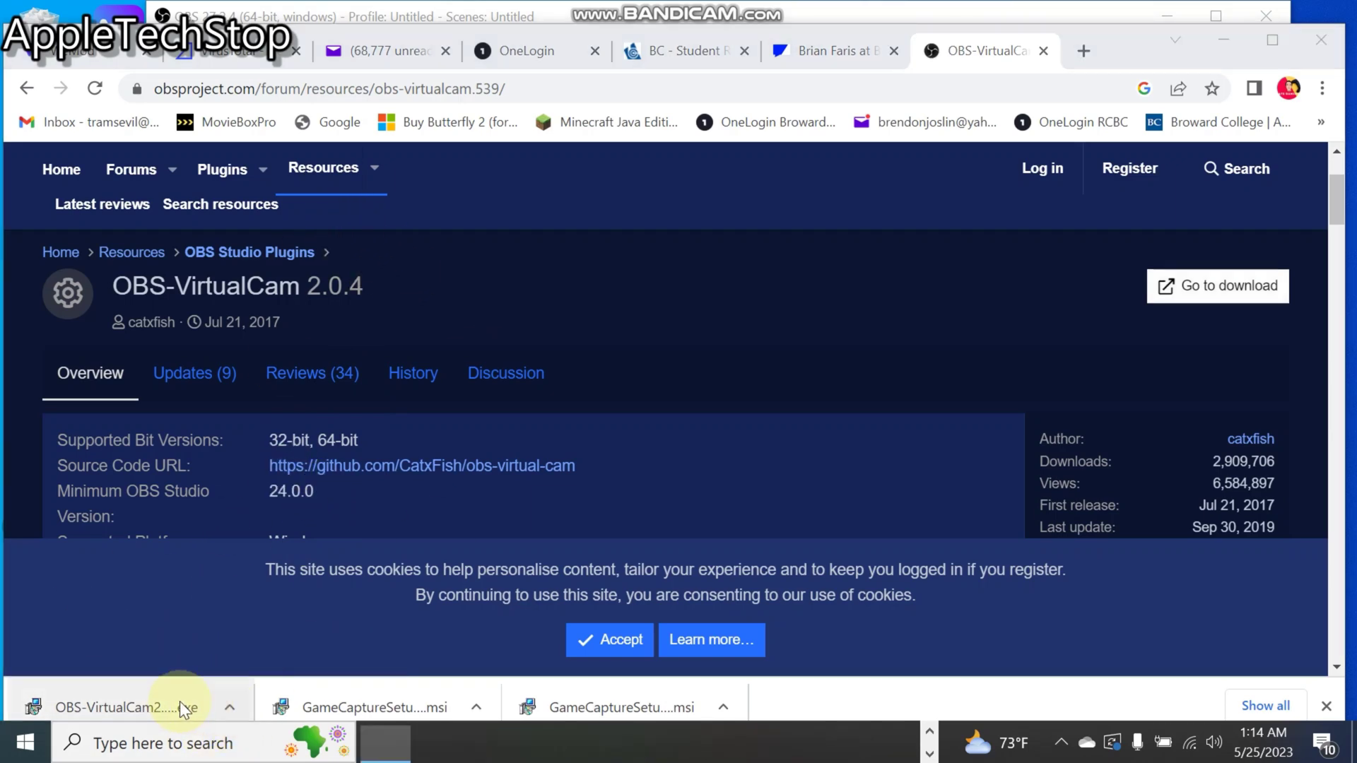
pyautogui.click(117, 707)
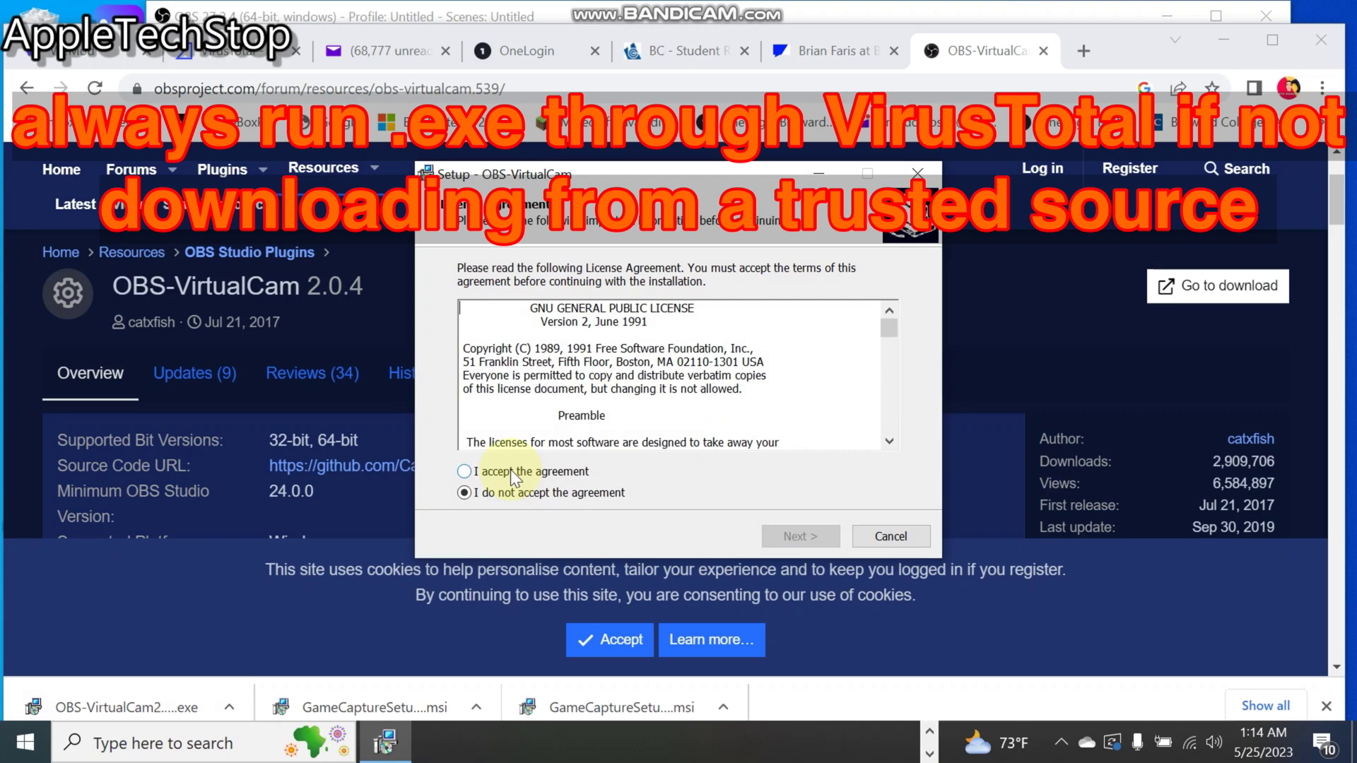
pyautogui.click(797, 536)
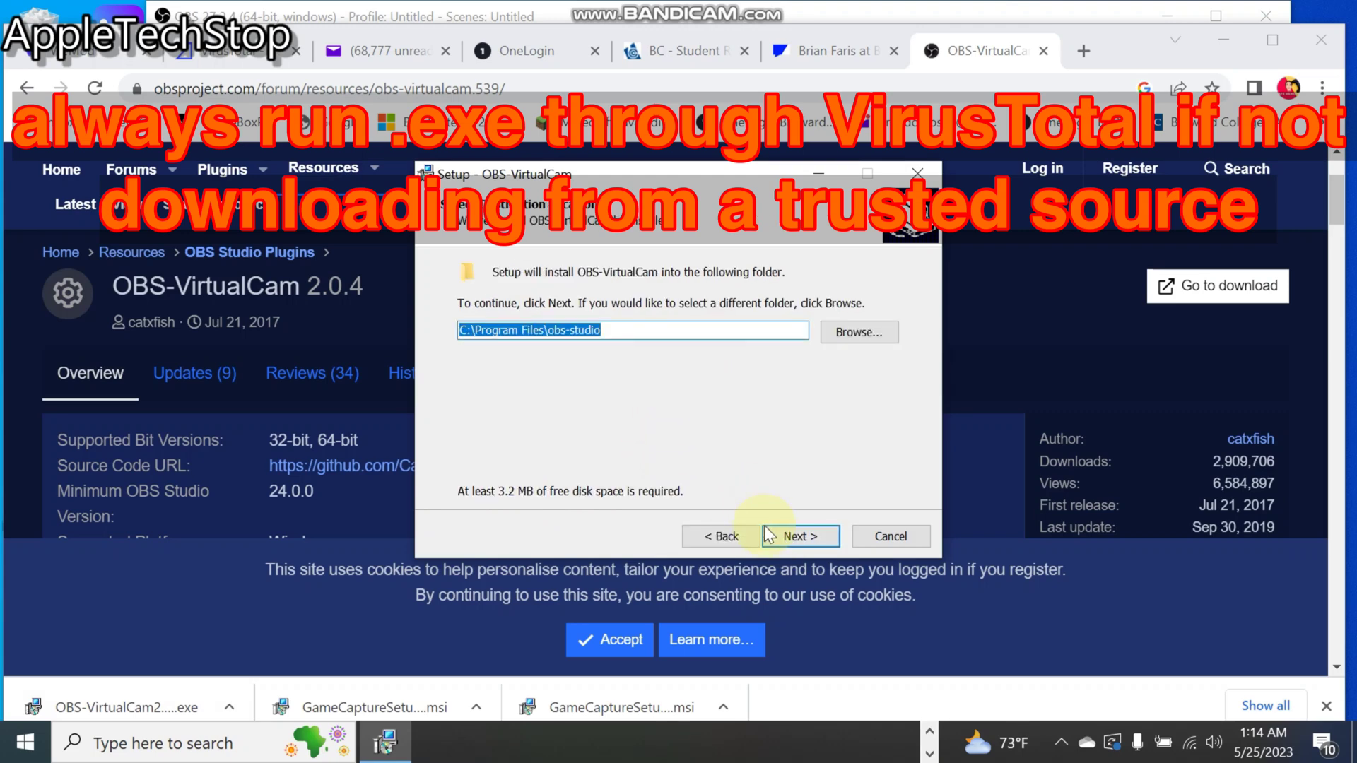
pyautogui.click(795, 535)
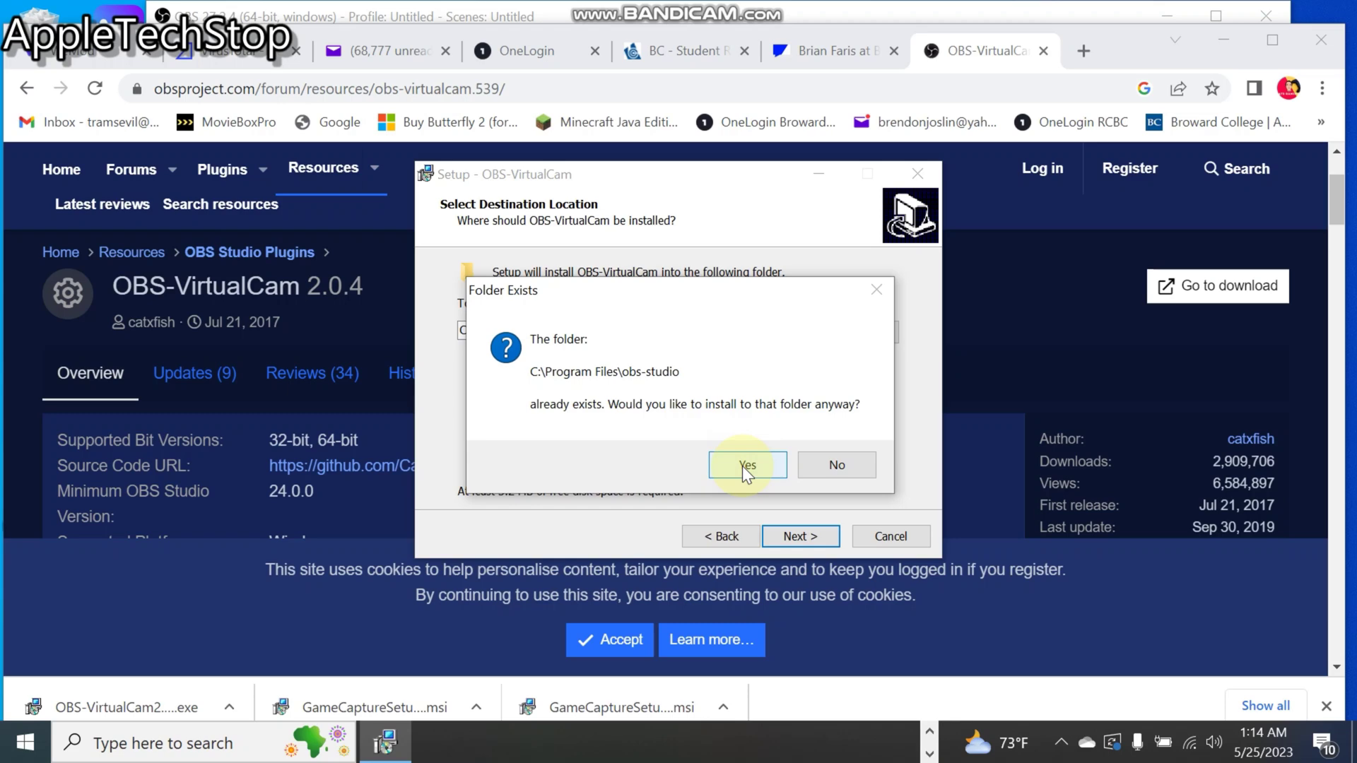
pyautogui.click(746, 465)
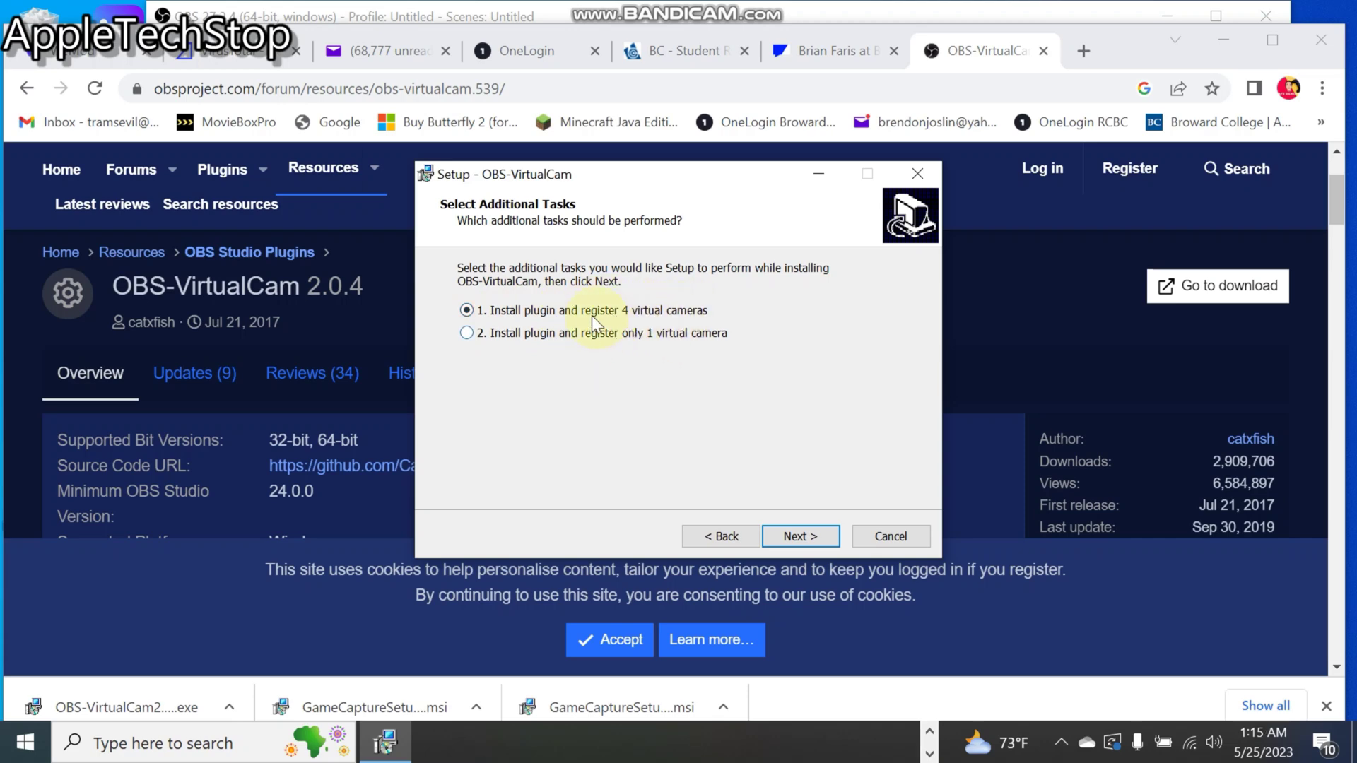
# Step: Install with 4 virtual cameras registered, letting setup close OBS and acknowledging success
pyautogui.click(799, 536)
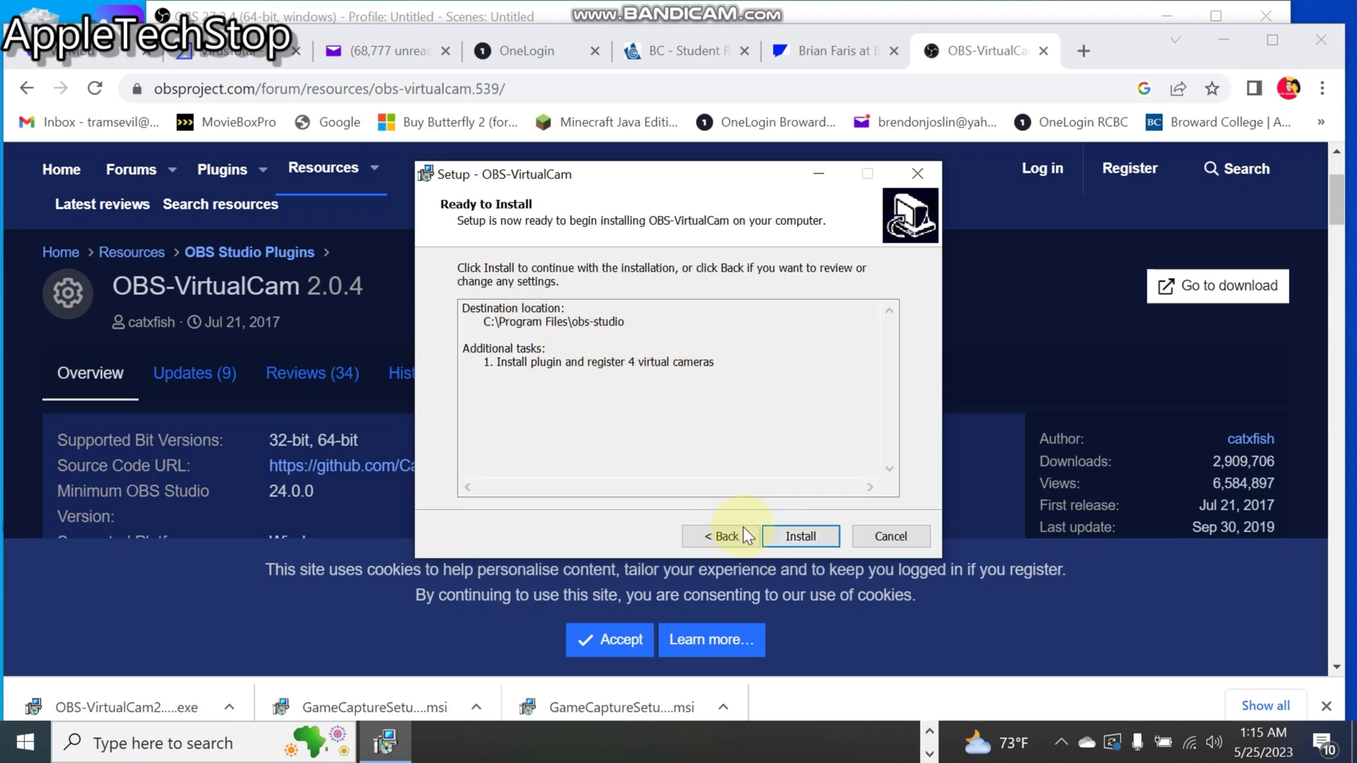
pyautogui.click(797, 536)
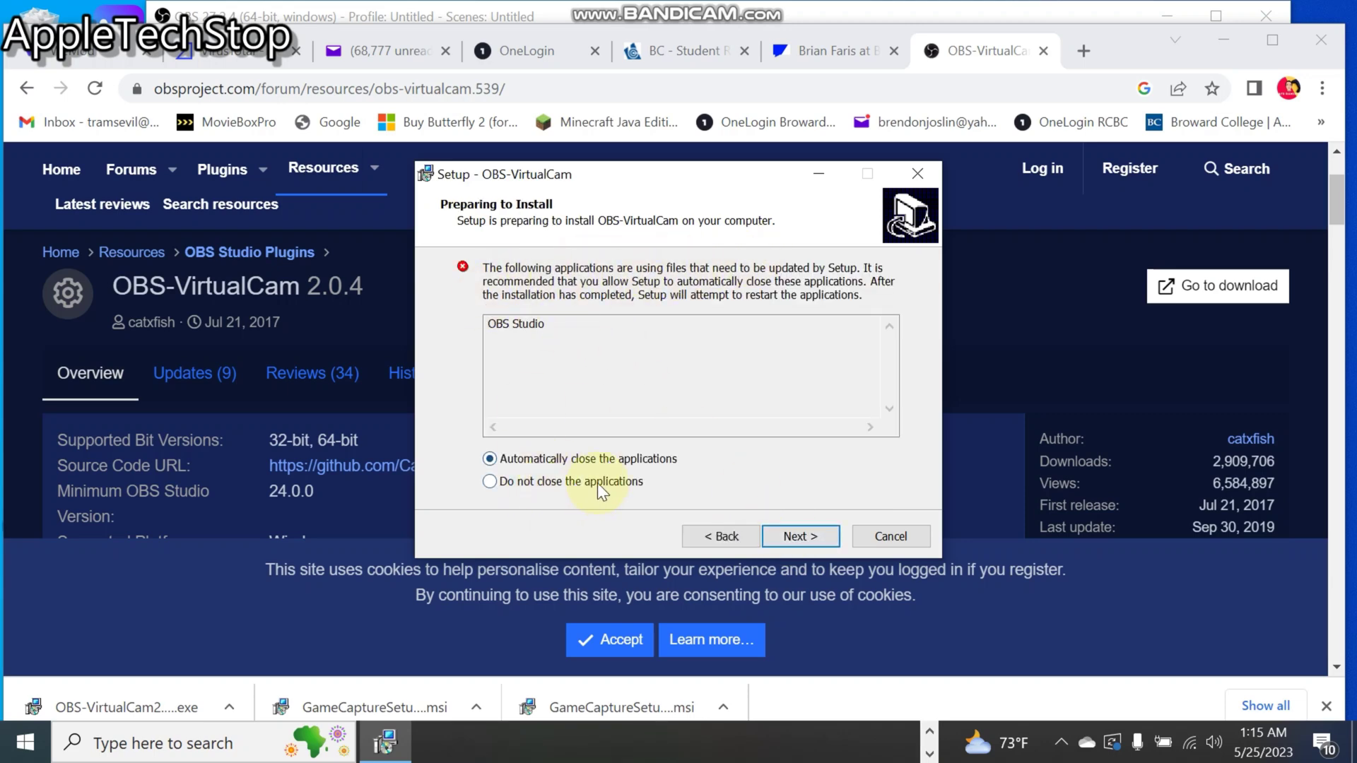
pyautogui.click(798, 536)
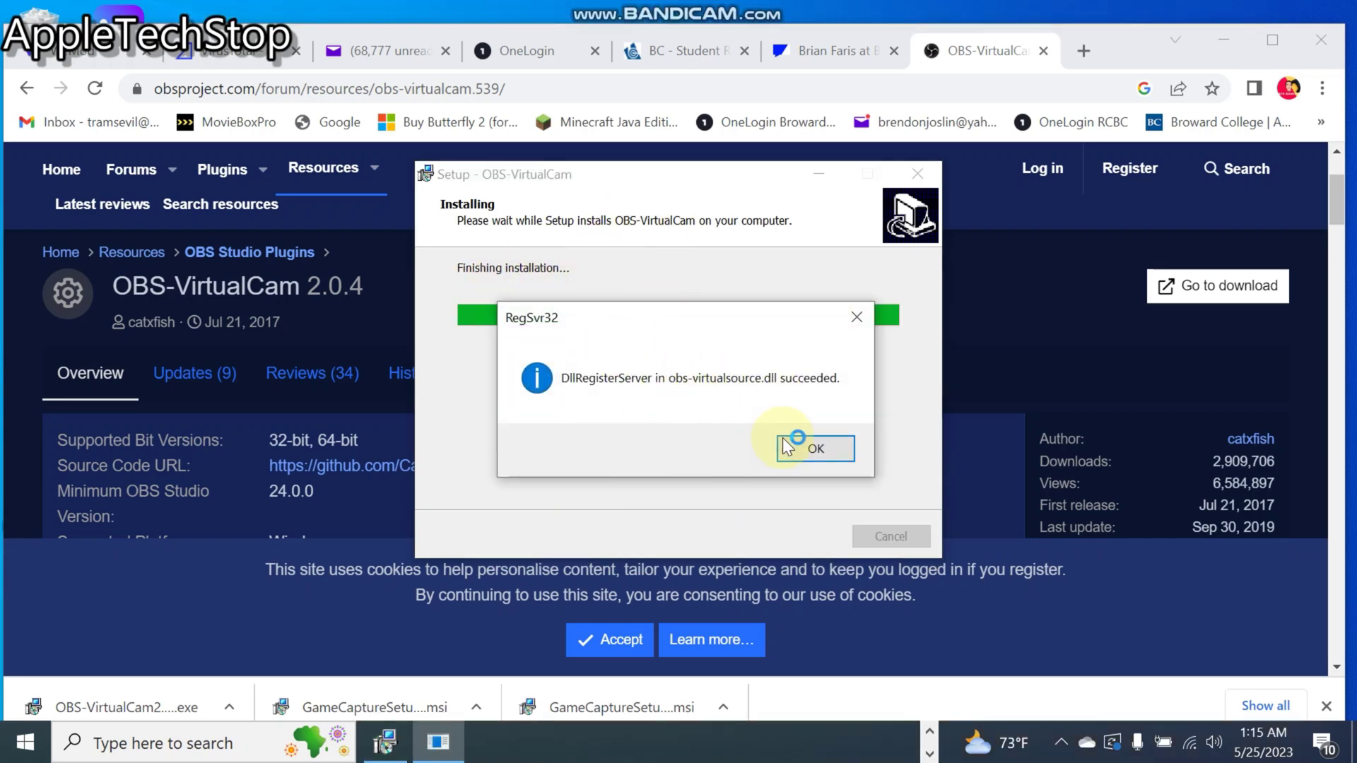
pyautogui.click(814, 448)
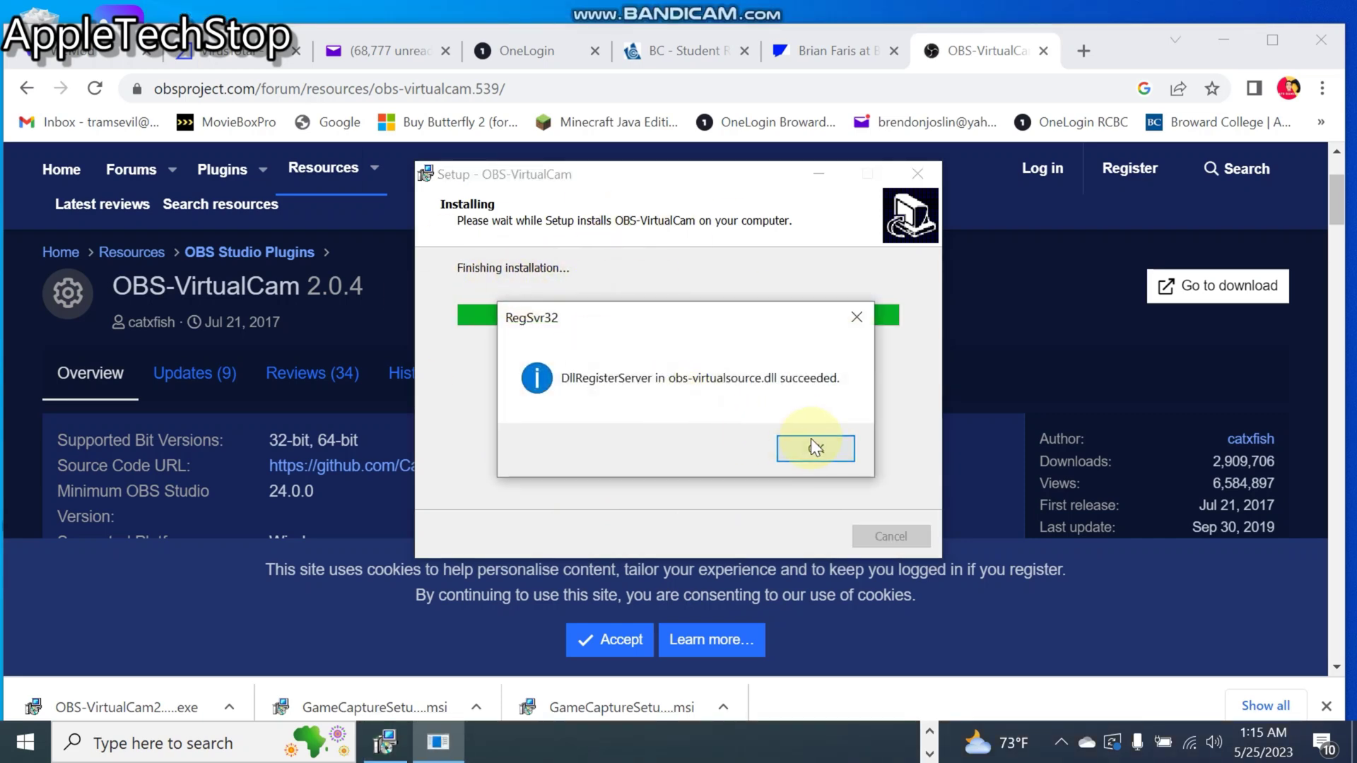
pyautogui.click(814, 448)
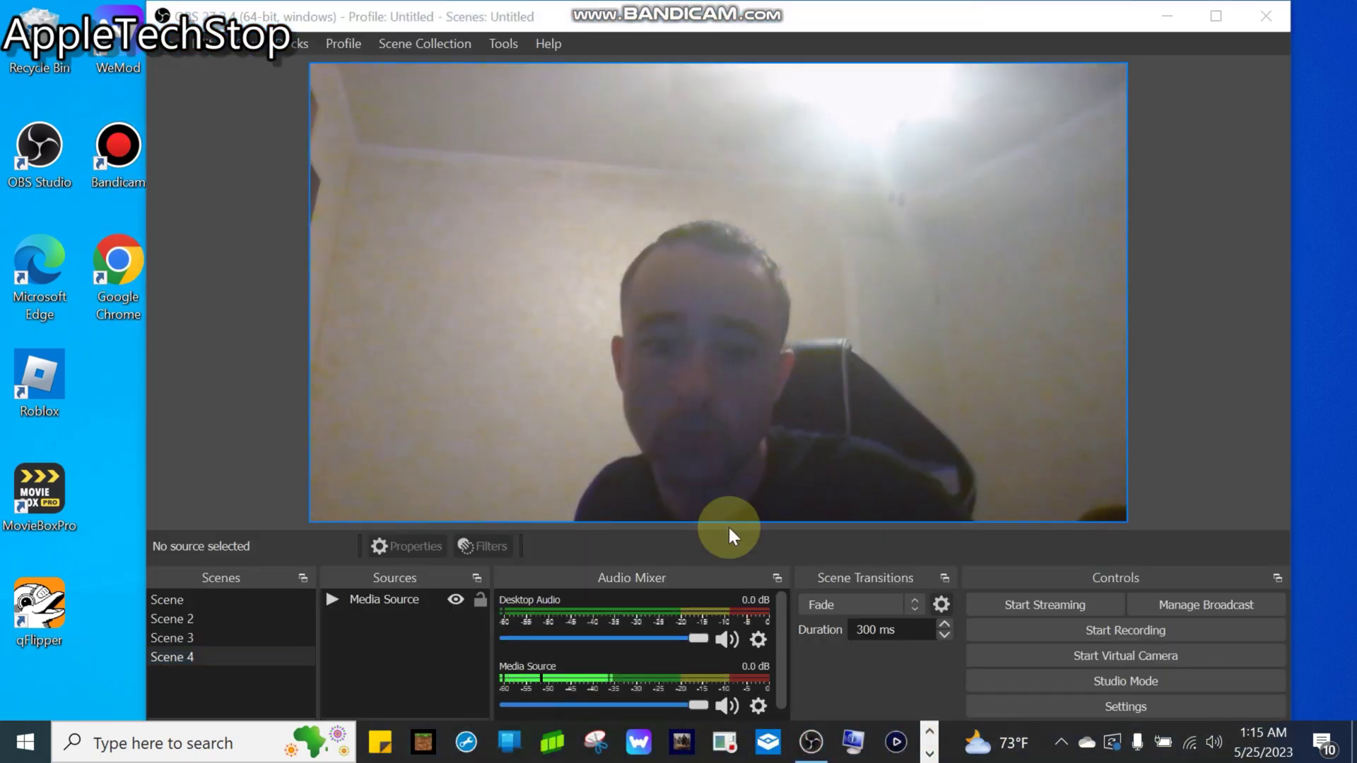
# Step: Choose VirtualCam from the Tools menu to show its settings window
pyautogui.click(503, 44)
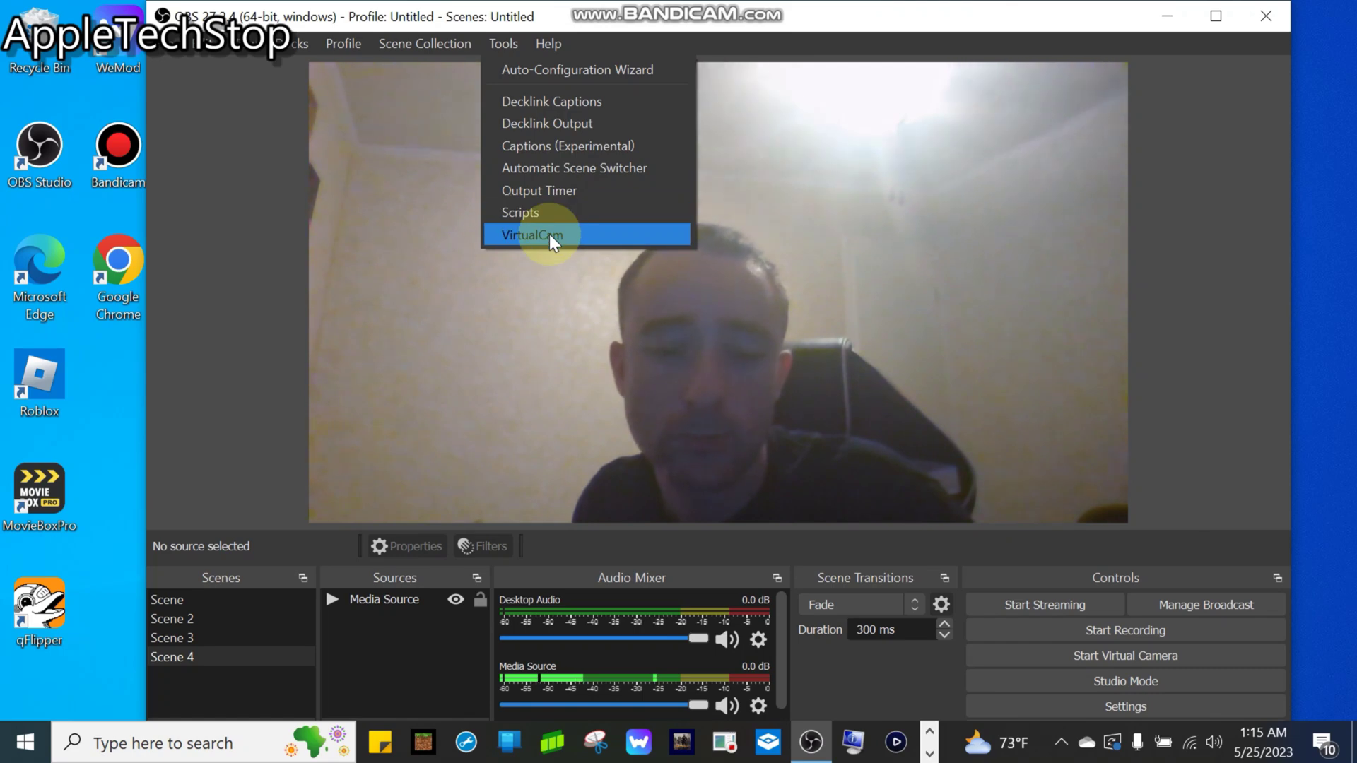
pyautogui.click(531, 235)
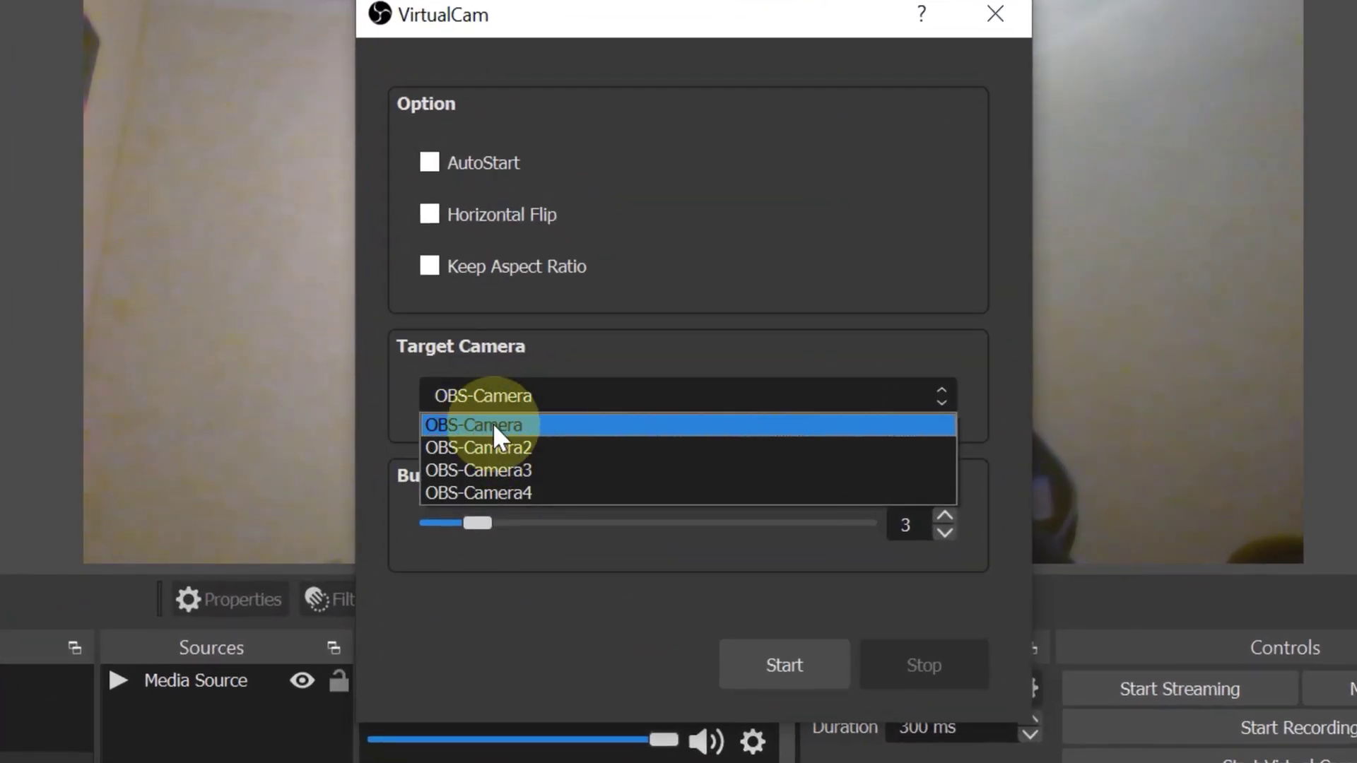
# Step: Start the virtual camera on OBS-Camera and tick AutoStart
pyautogui.click(498, 426)
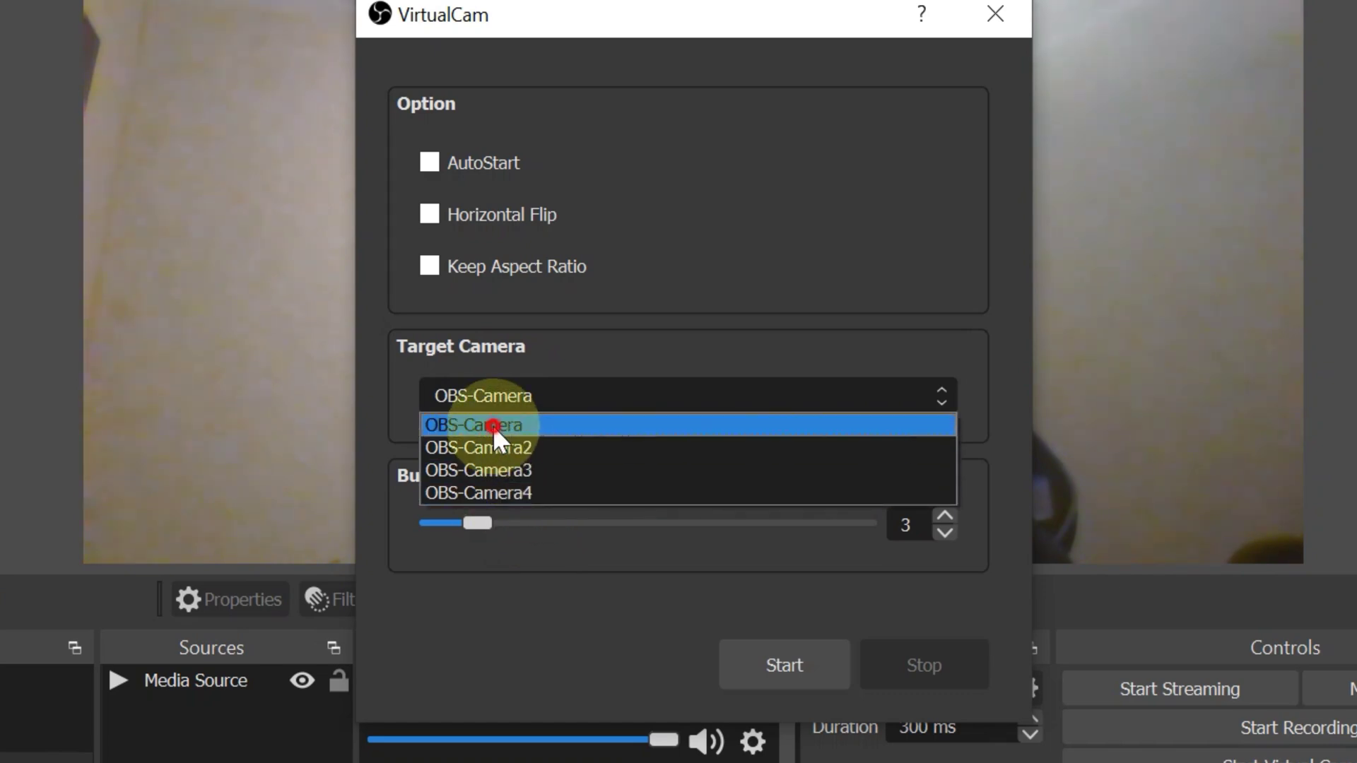
pyautogui.click(474, 424)
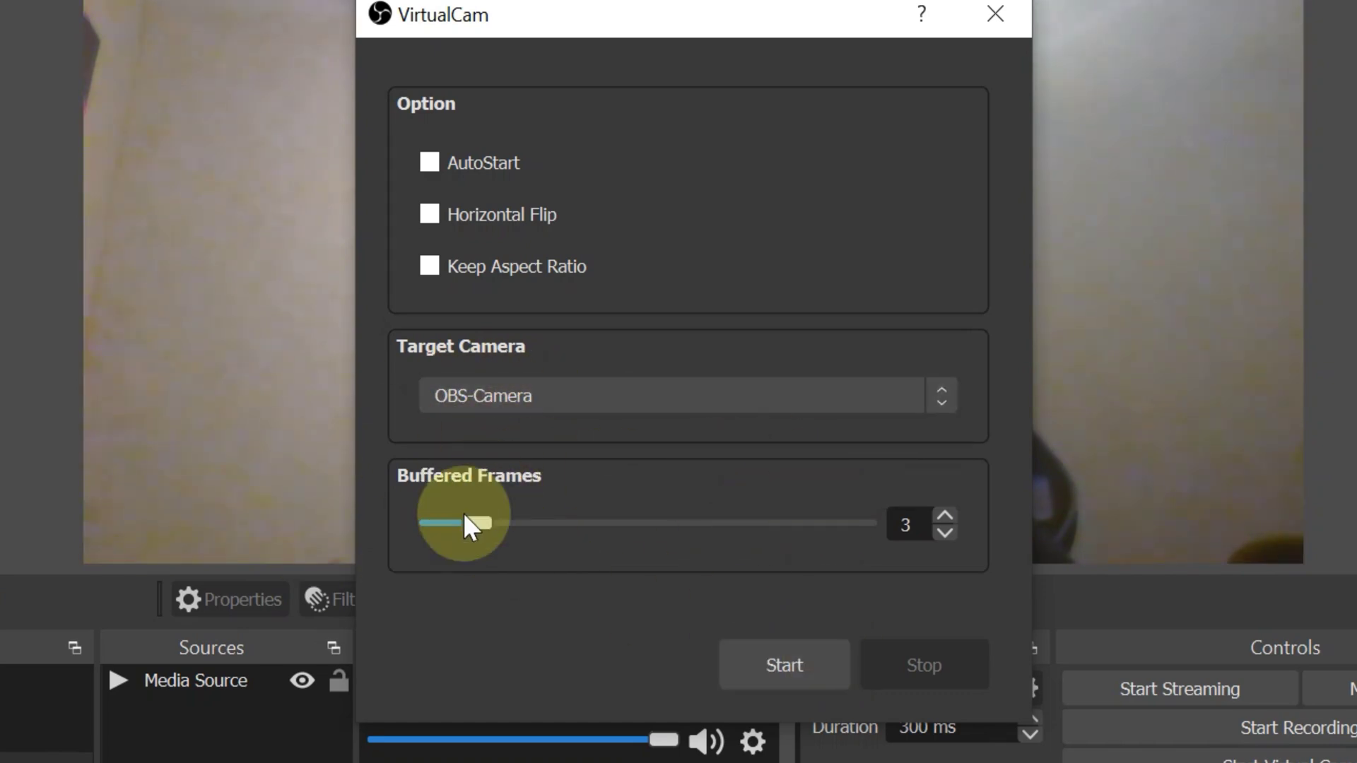
pyautogui.moveTo(783, 664)
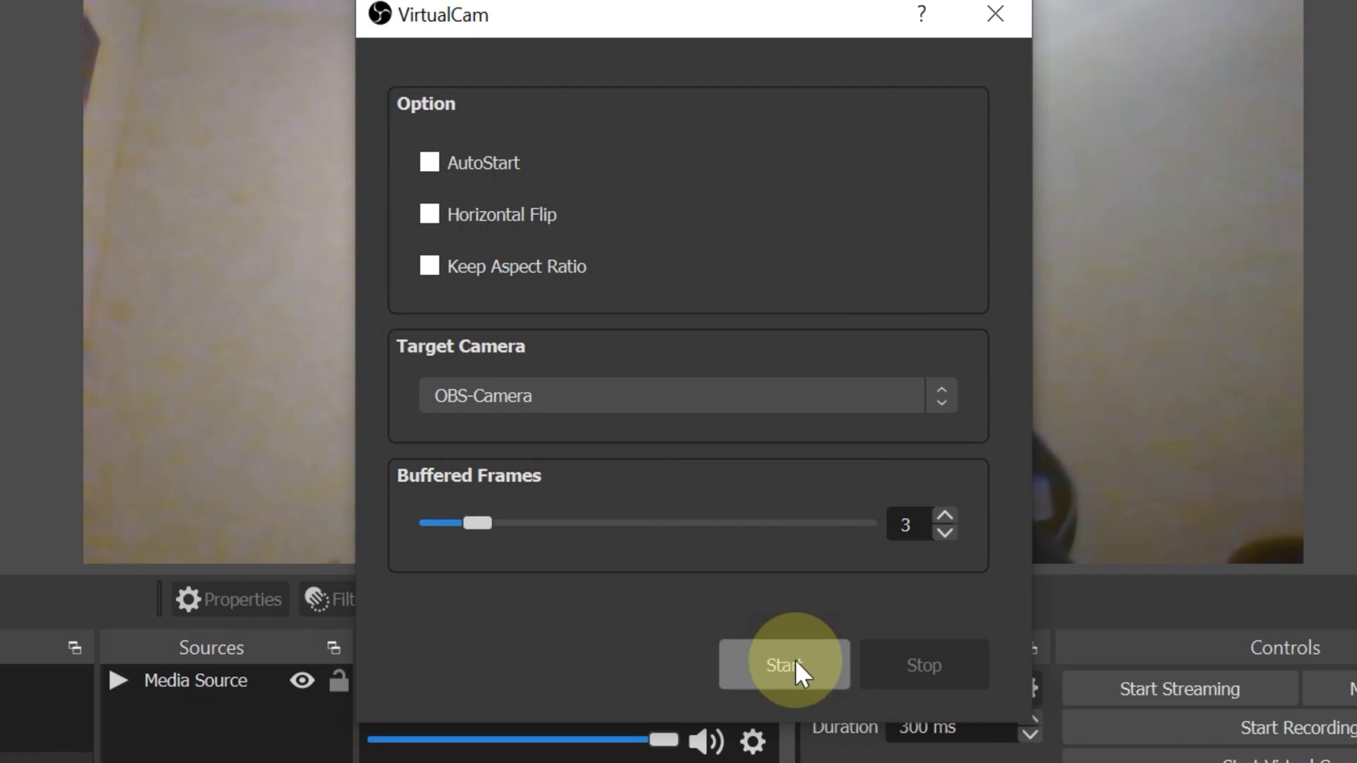
pyautogui.click(783, 665)
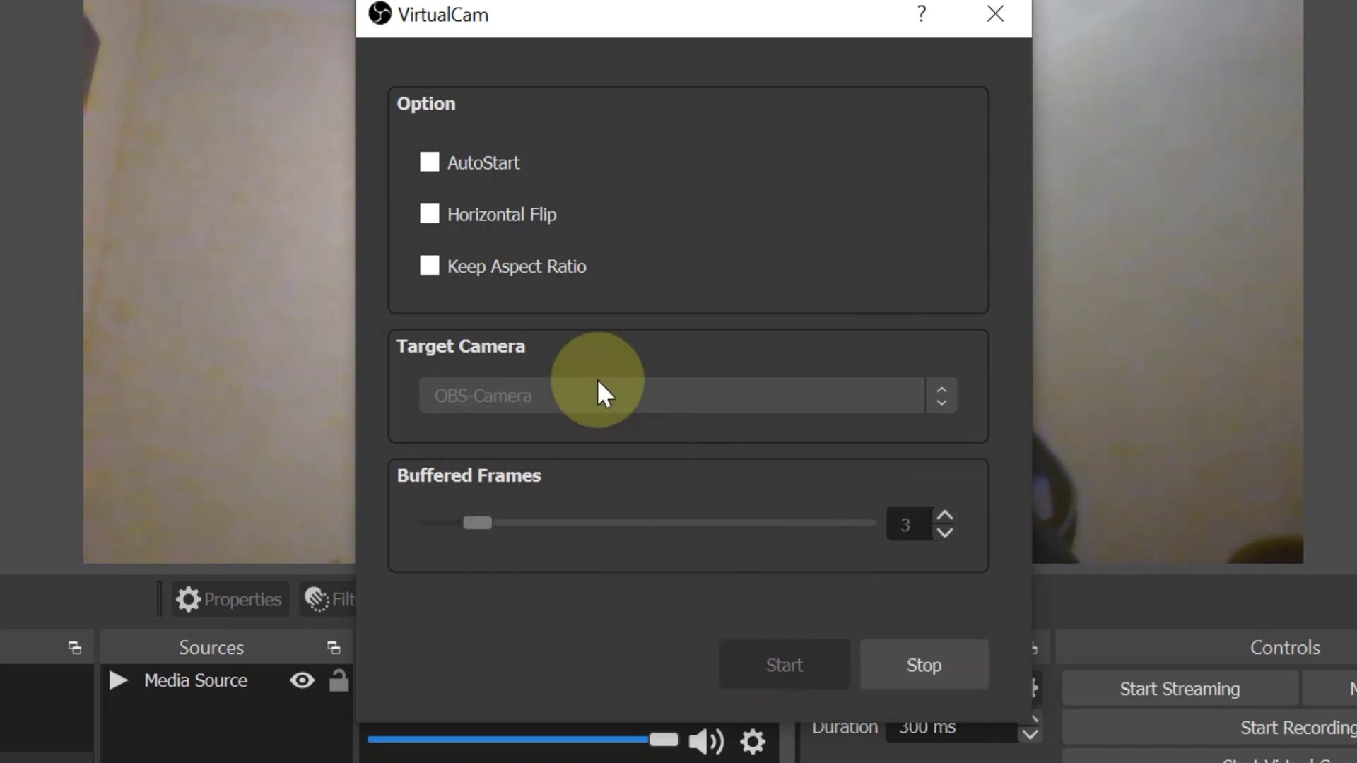
pyautogui.click(430, 162)
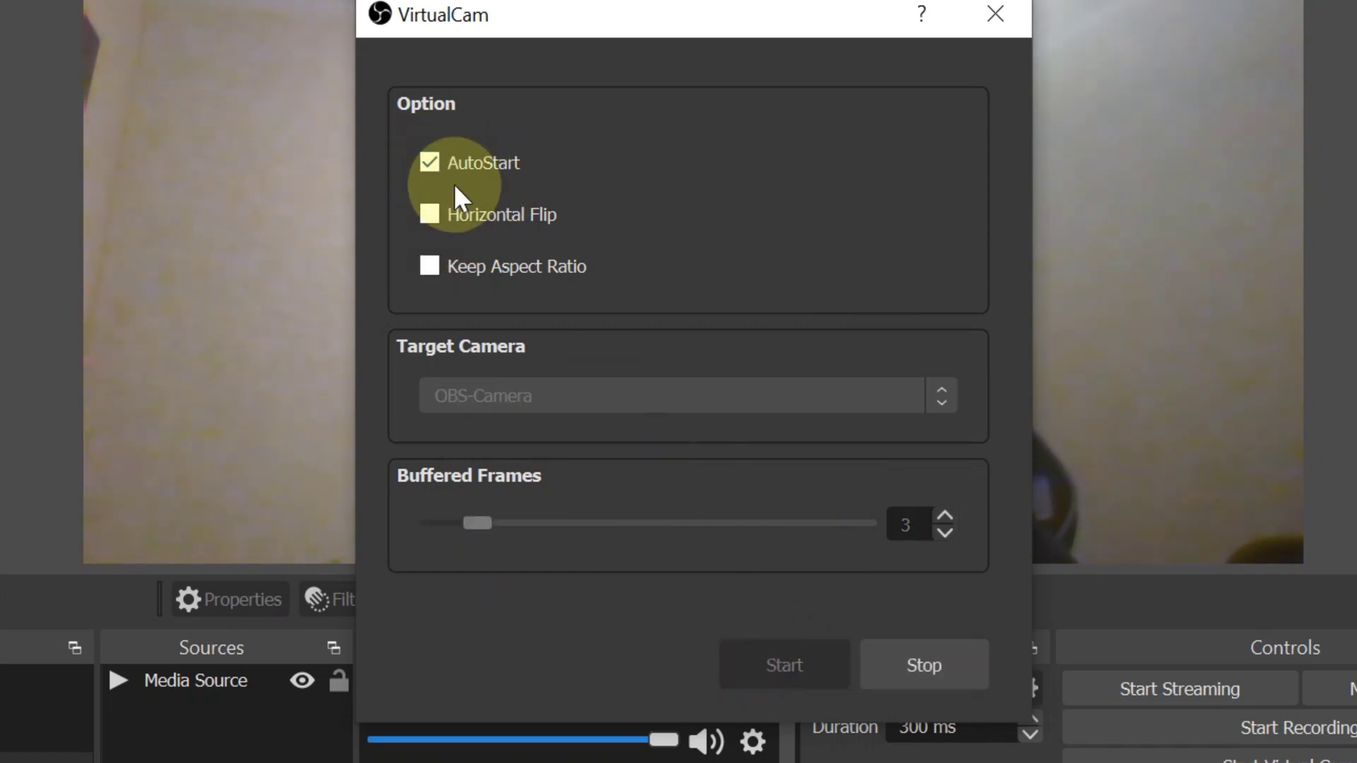
pyautogui.moveTo(966, 188)
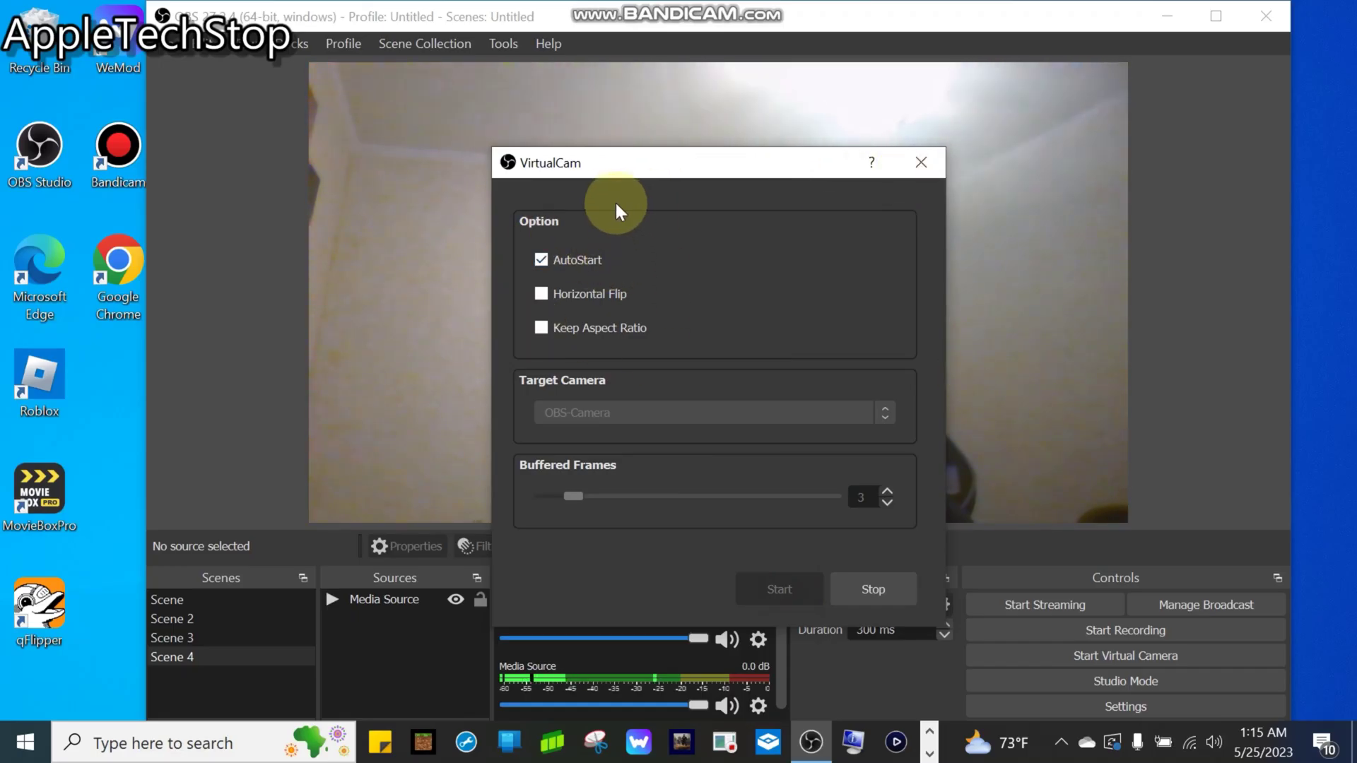
pyautogui.moveTo(920, 162)
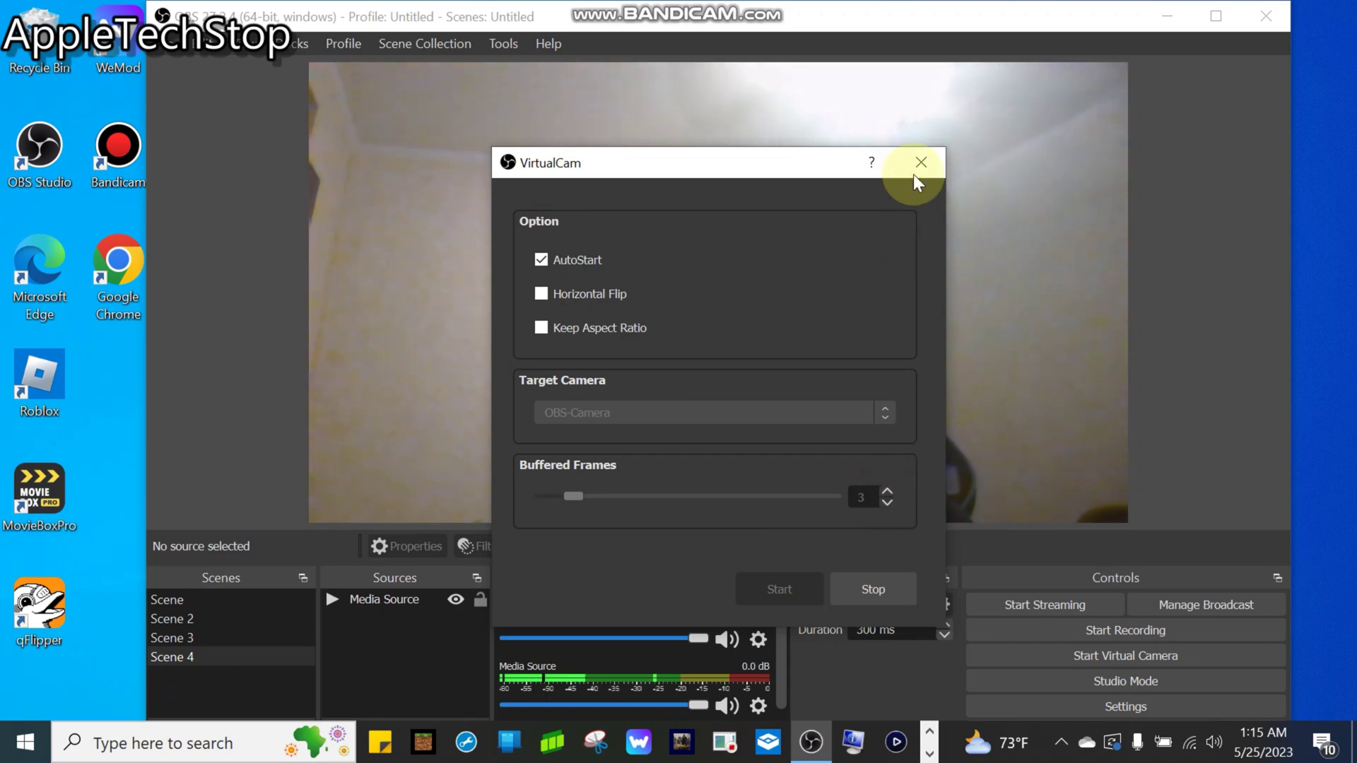
pyautogui.click(920, 161)
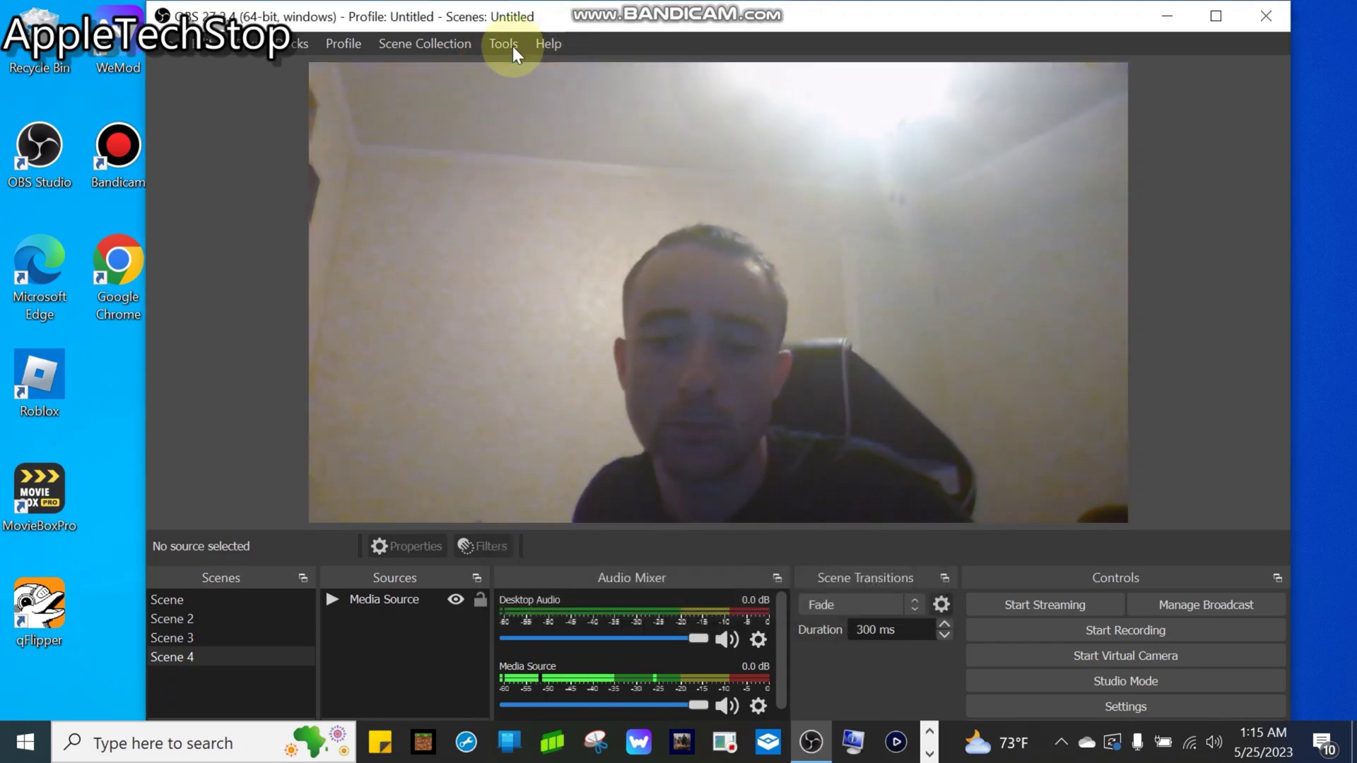
pyautogui.click(503, 44)
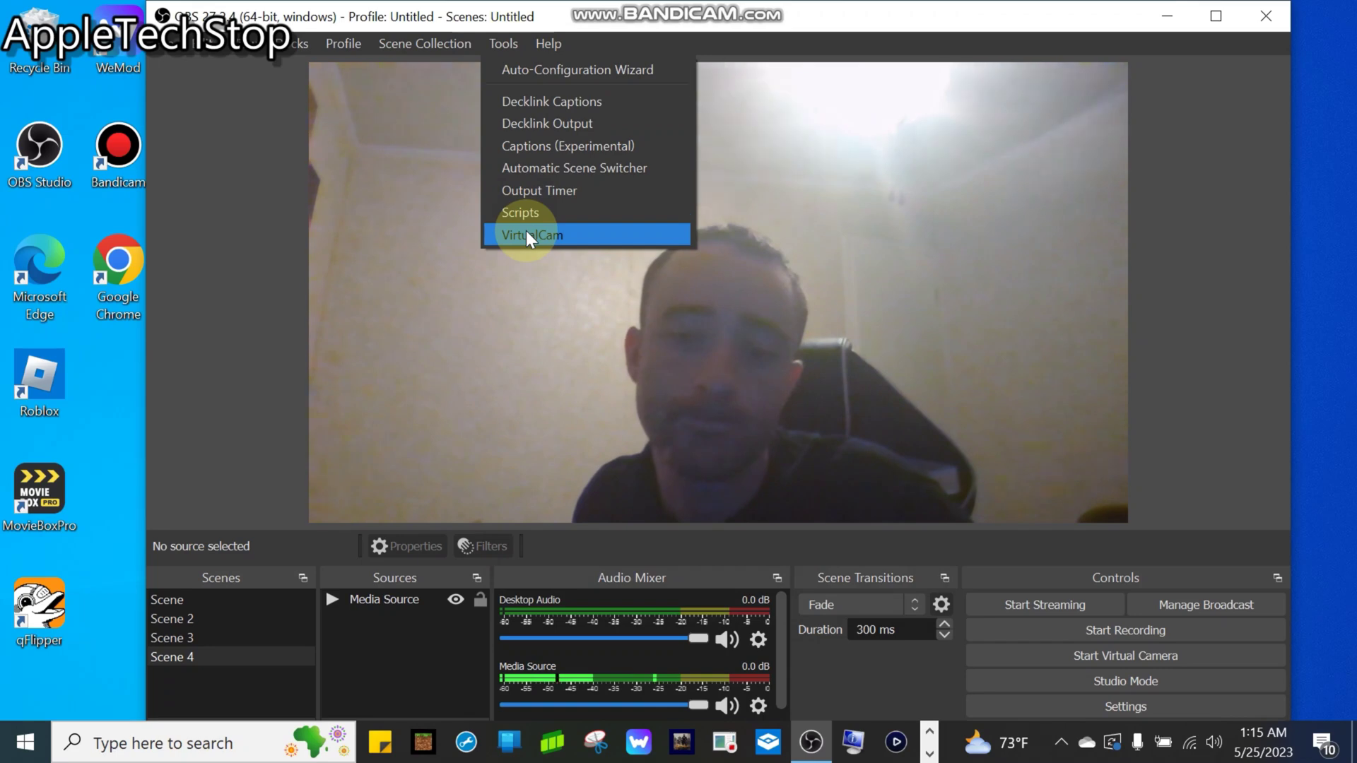
pyautogui.click(531, 235)
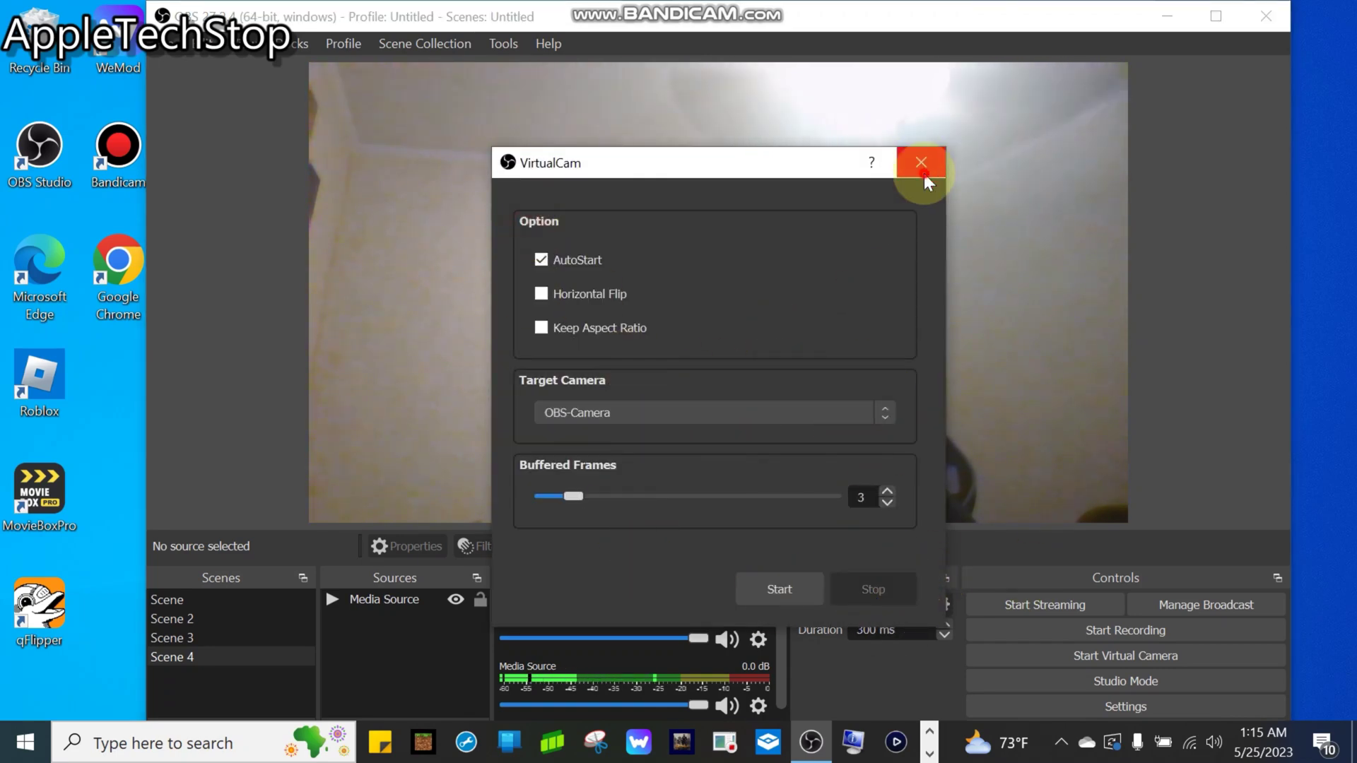
pyautogui.click(920, 163)
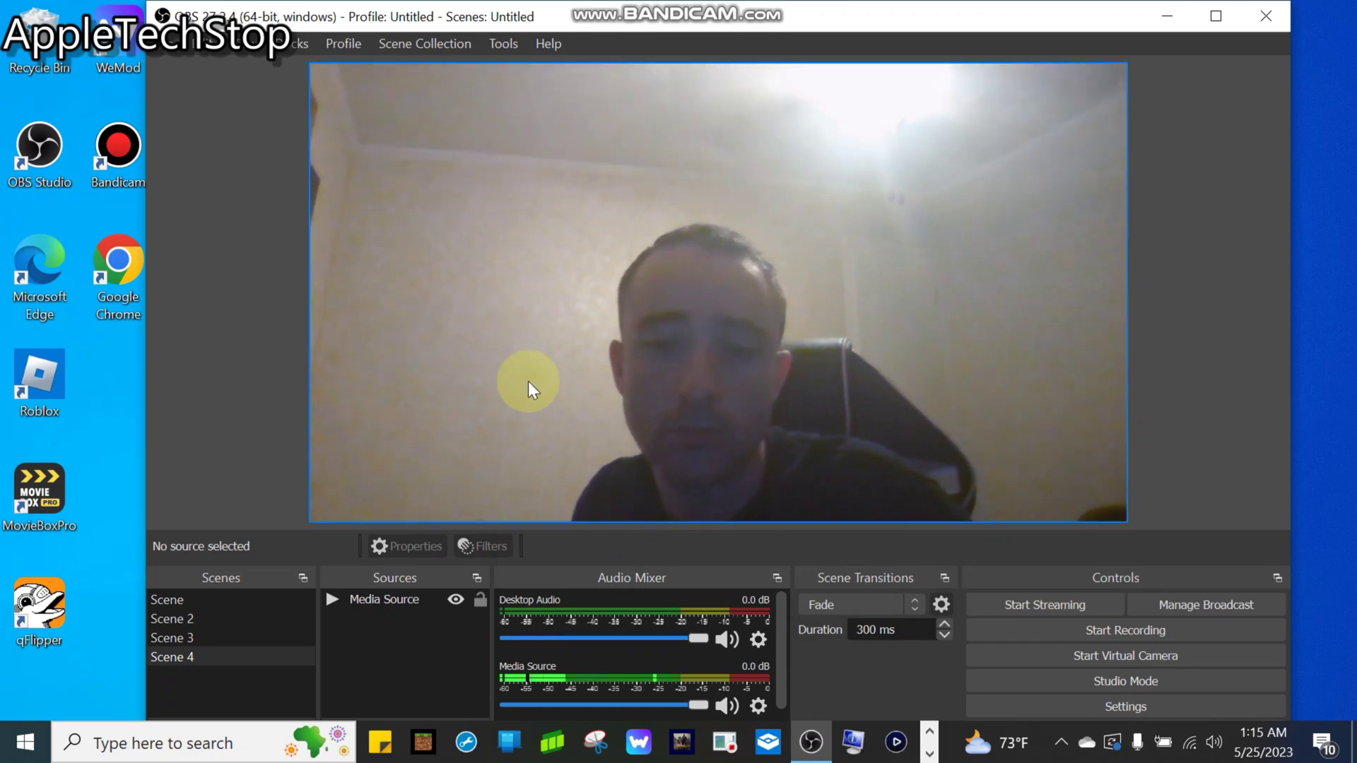
pyautogui.moveTo(696, 275)
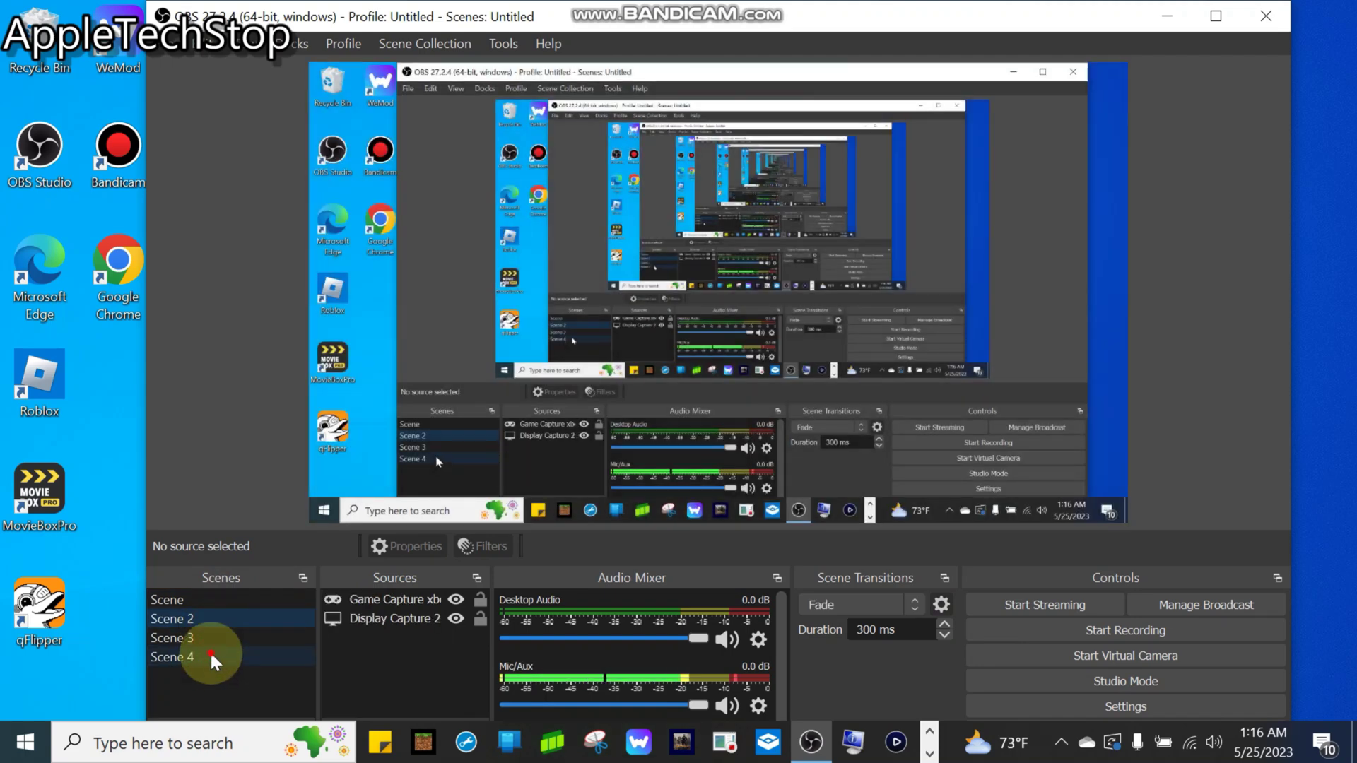
# Step: Select Scene 4 in the Scenes dock to show its Media Source preview
pyautogui.click(171, 657)
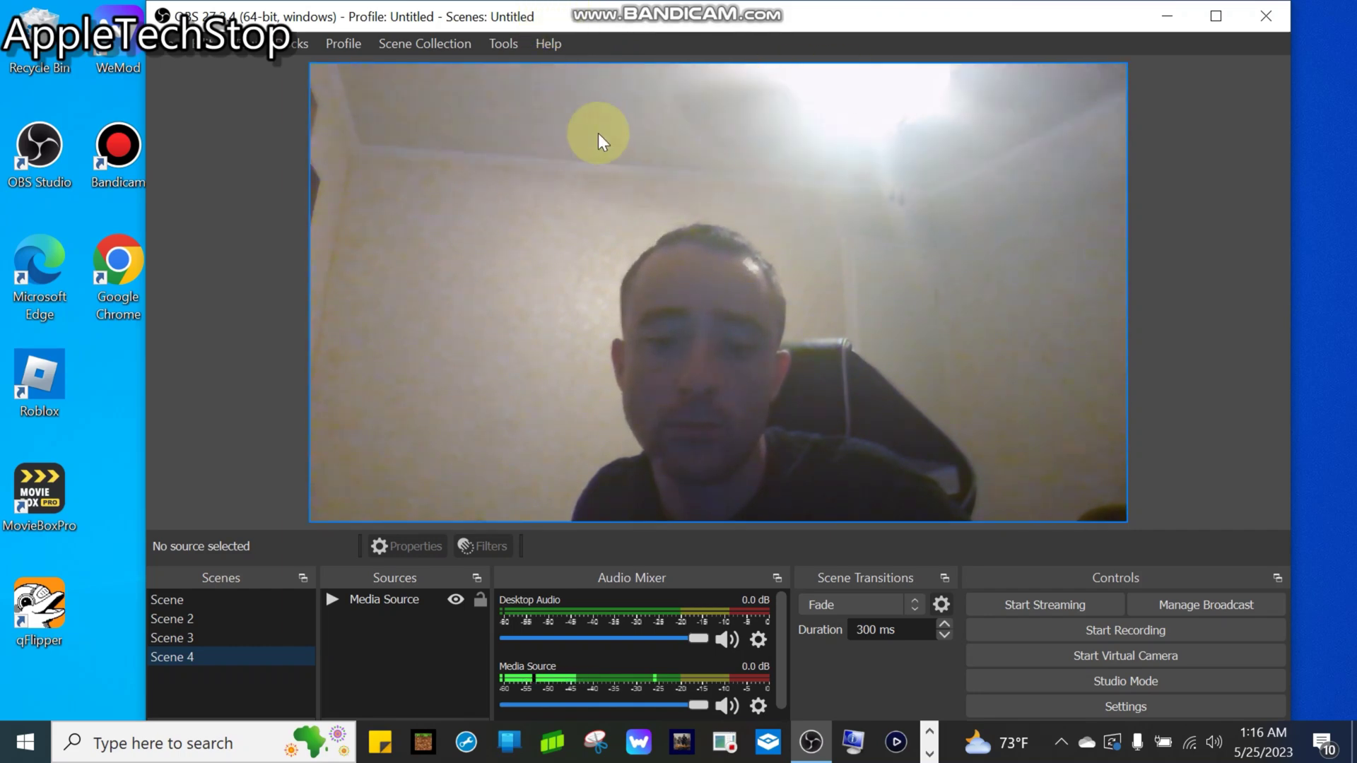
pyautogui.moveTo(1039, 86)
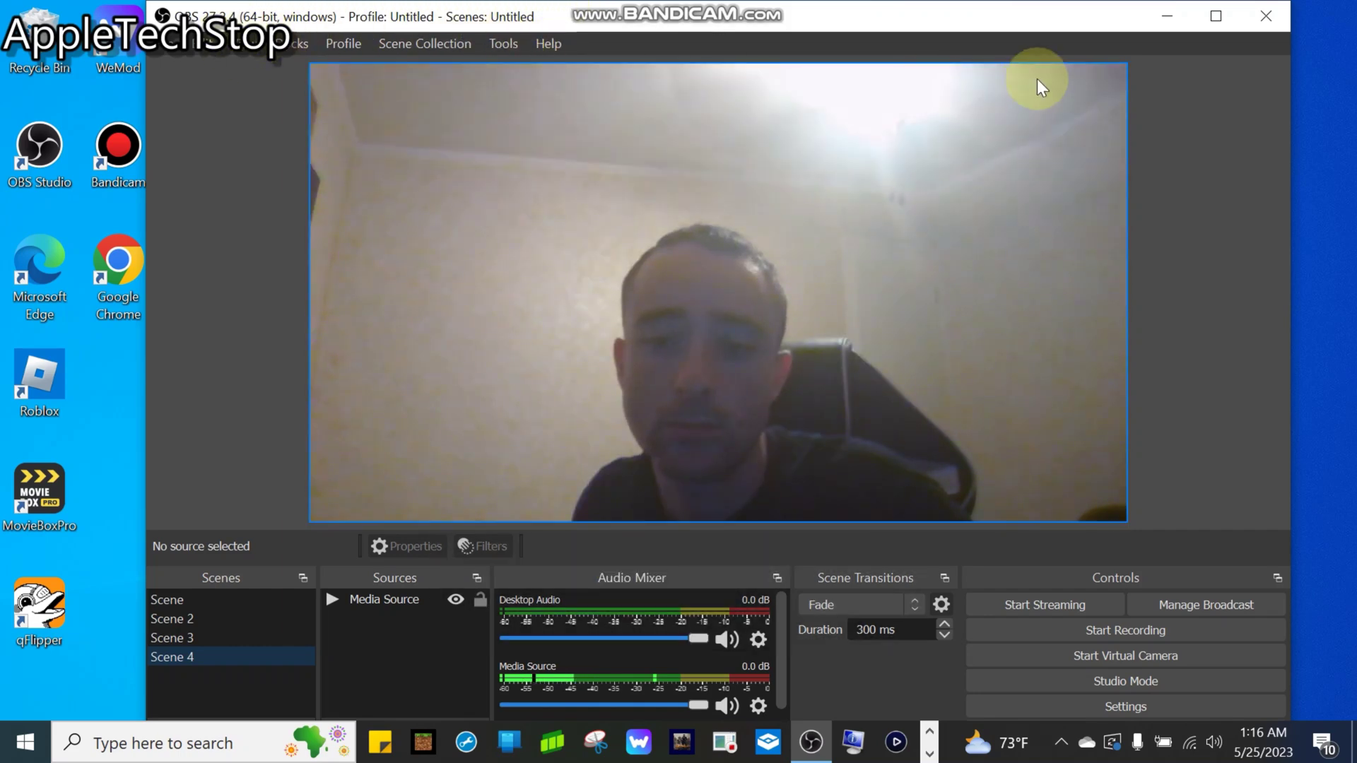